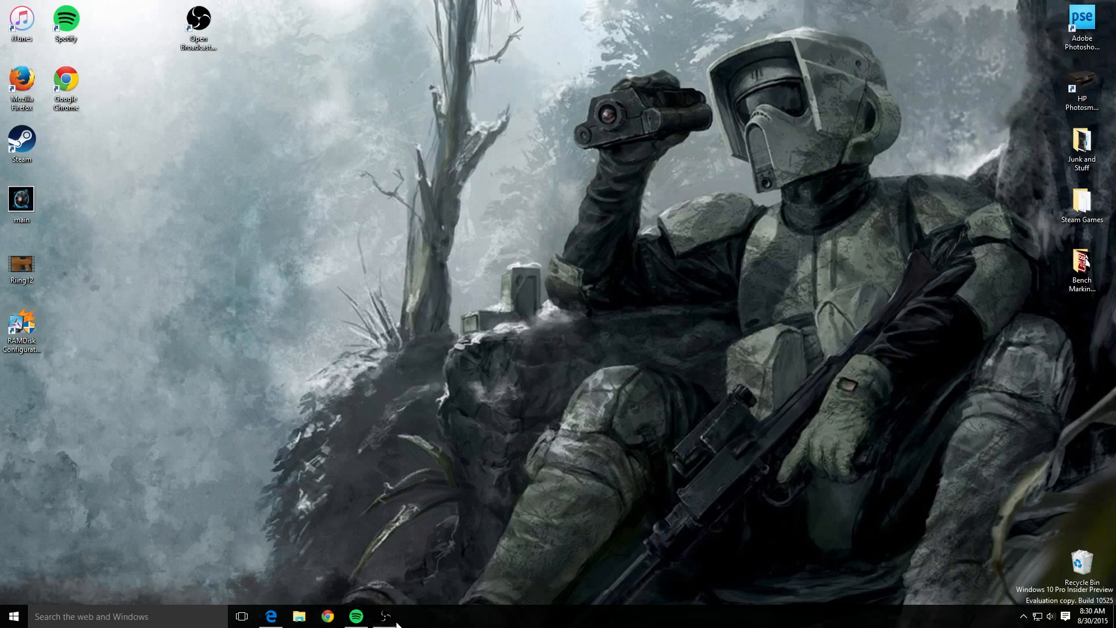
pyautogui.moveTo(385, 616)
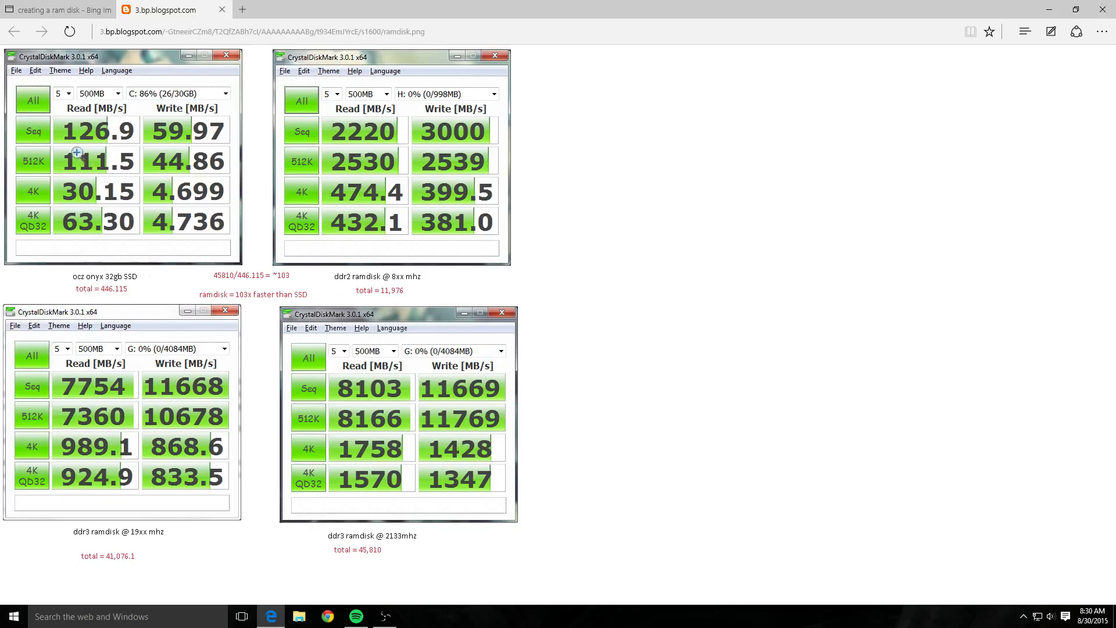
pyautogui.moveTo(65, 139)
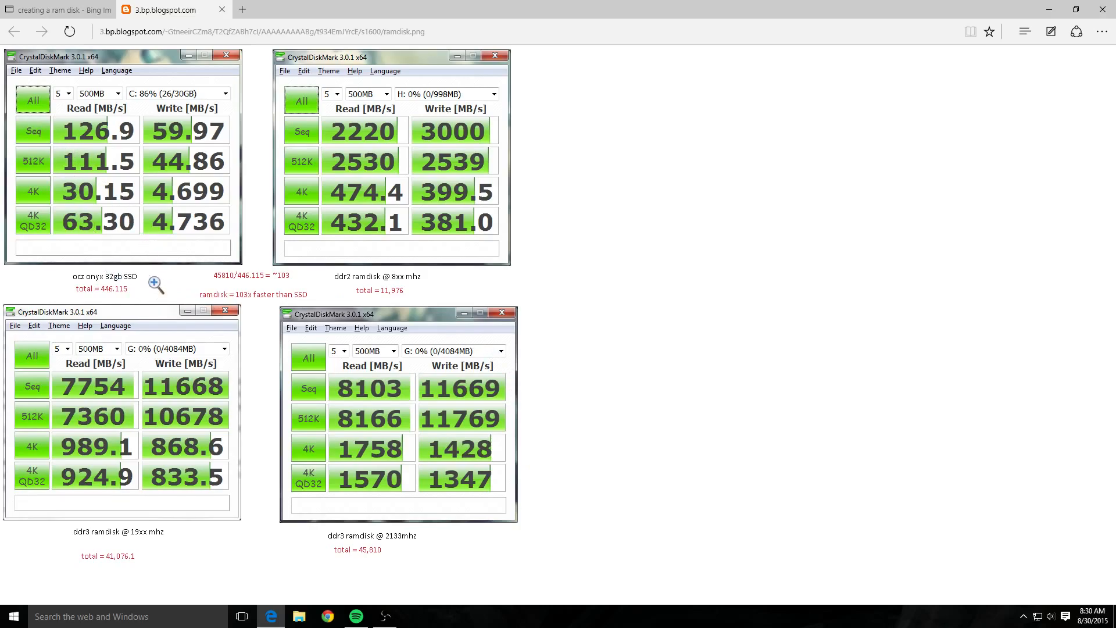
pyautogui.moveTo(112, 176)
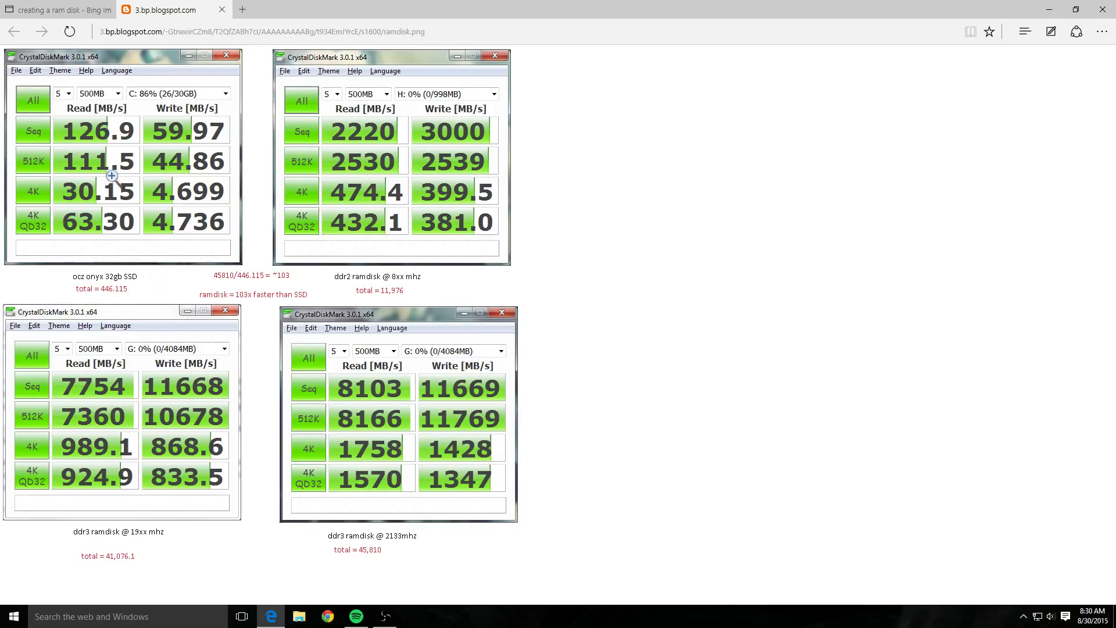
pyautogui.moveTo(119, 144)
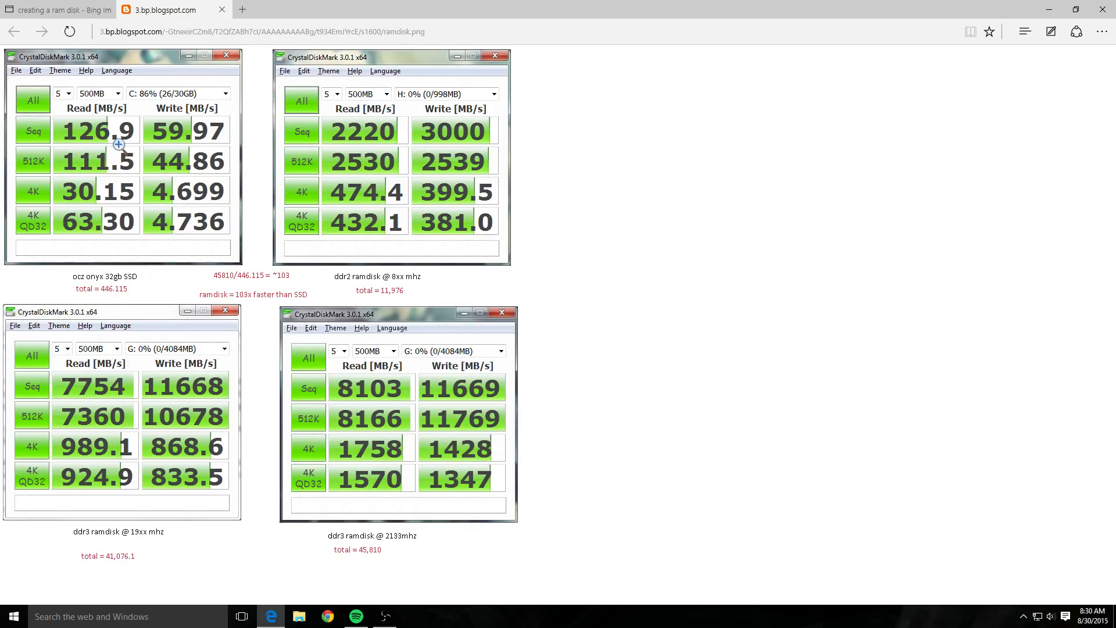
pyautogui.moveTo(222, 144)
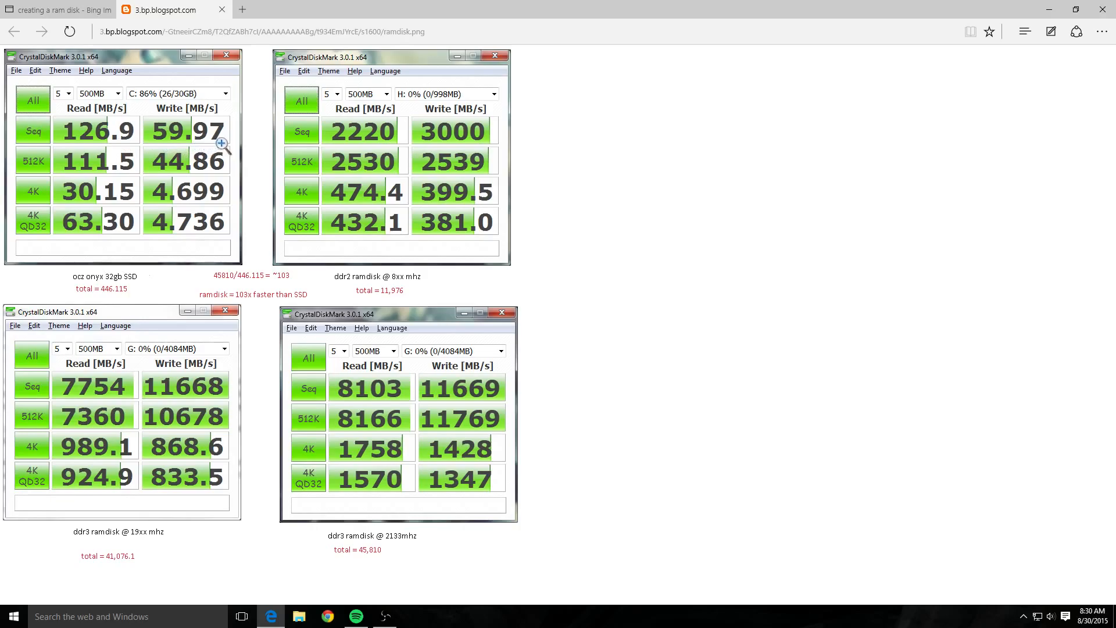
pyautogui.moveTo(496, 191)
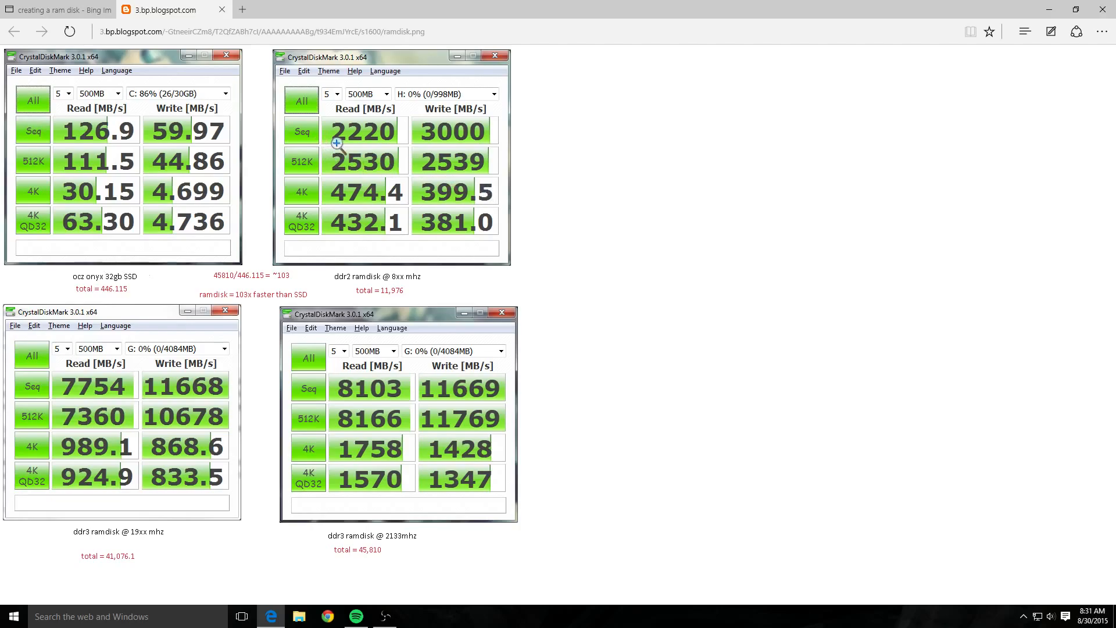
pyautogui.moveTo(378, 147)
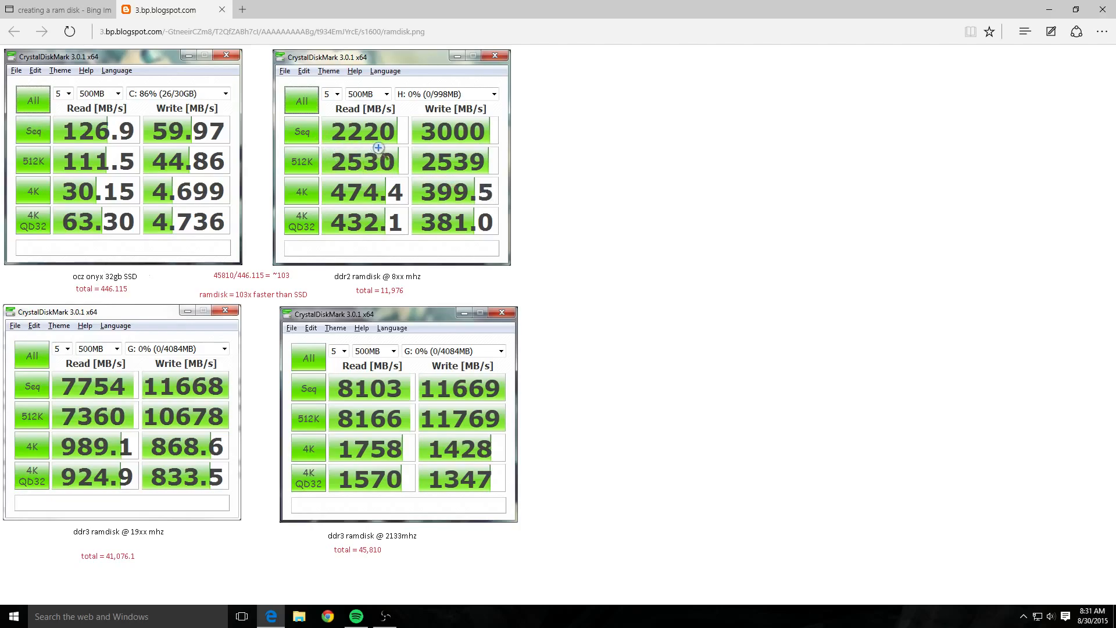
pyautogui.moveTo(632, 259)
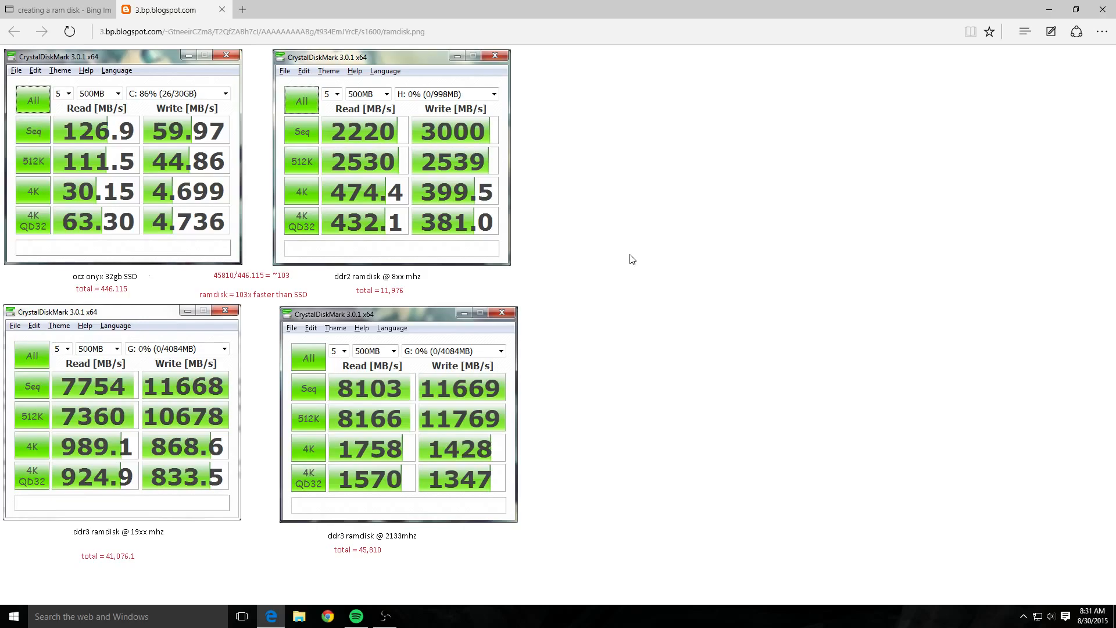
pyautogui.moveTo(523, 491)
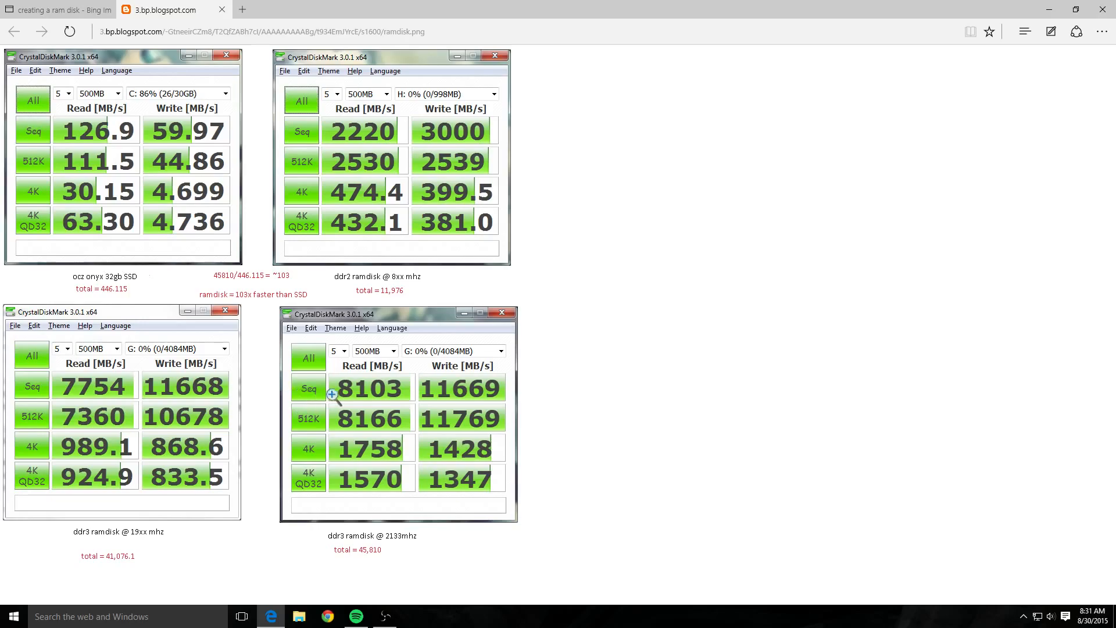
pyautogui.moveTo(391, 398)
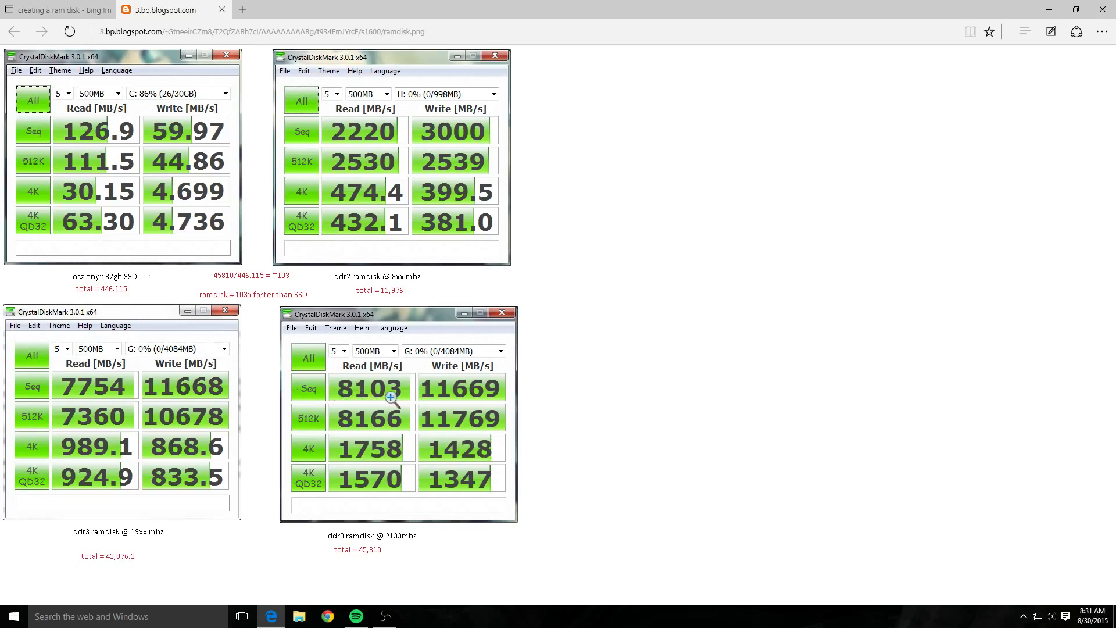
pyautogui.moveTo(455, 400)
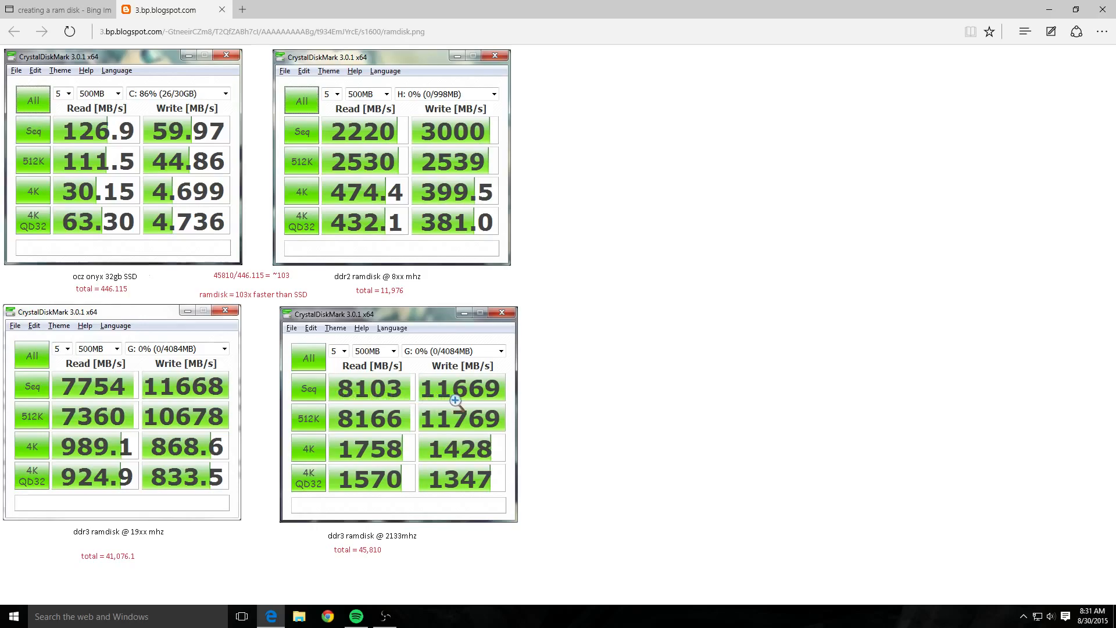
pyautogui.moveTo(526, 409)
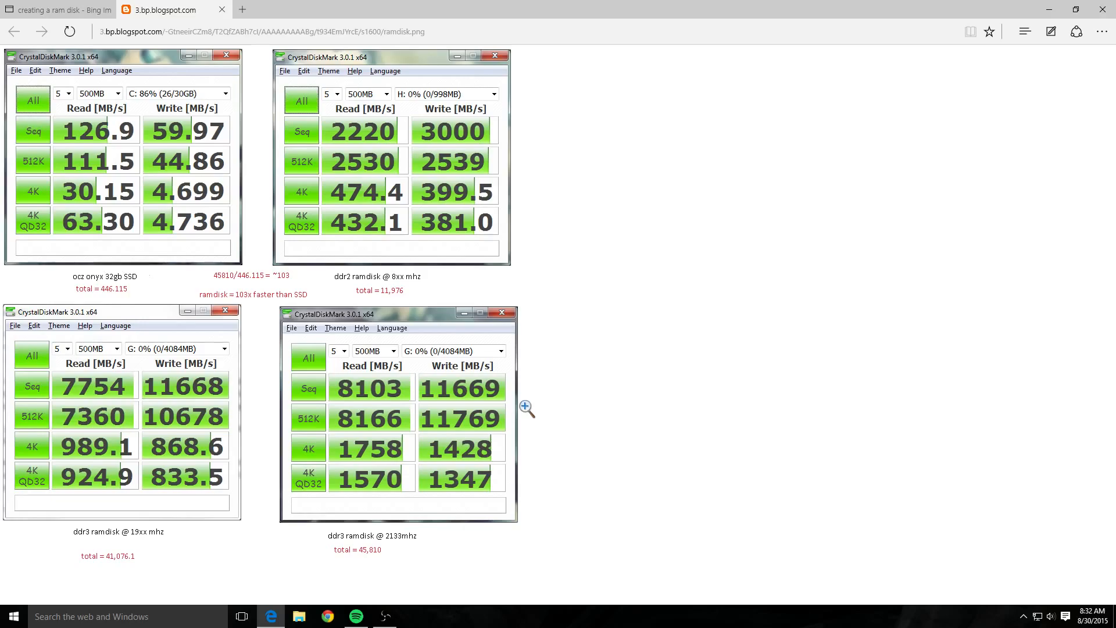
pyautogui.moveTo(734, 248)
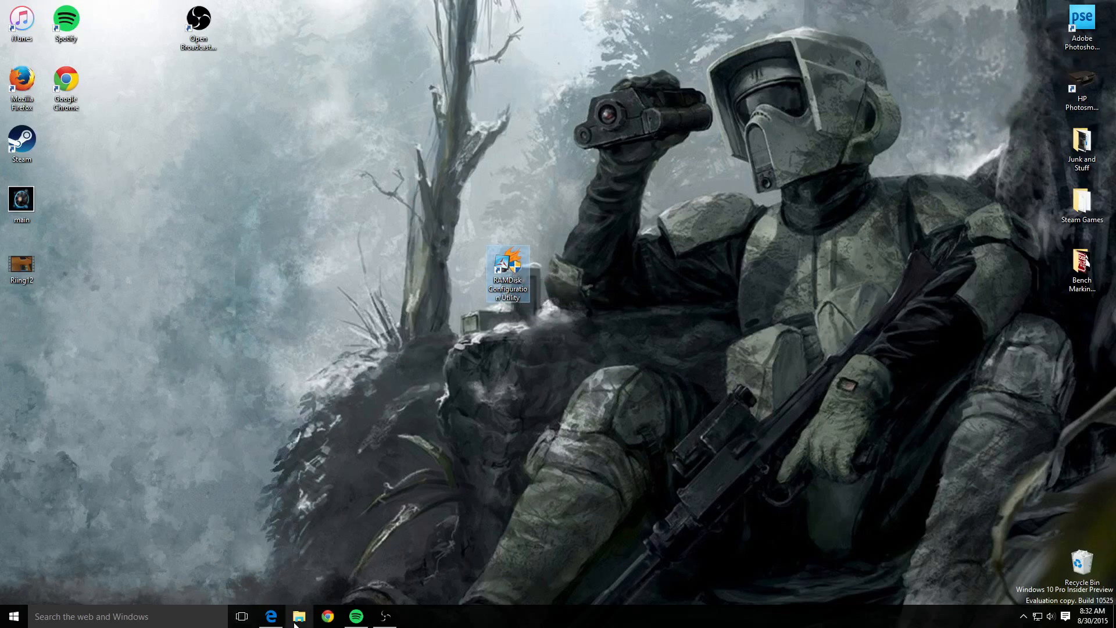
# - Search the web for 'ramdisk' from the Edge address bar
pyautogui.click(299, 616)
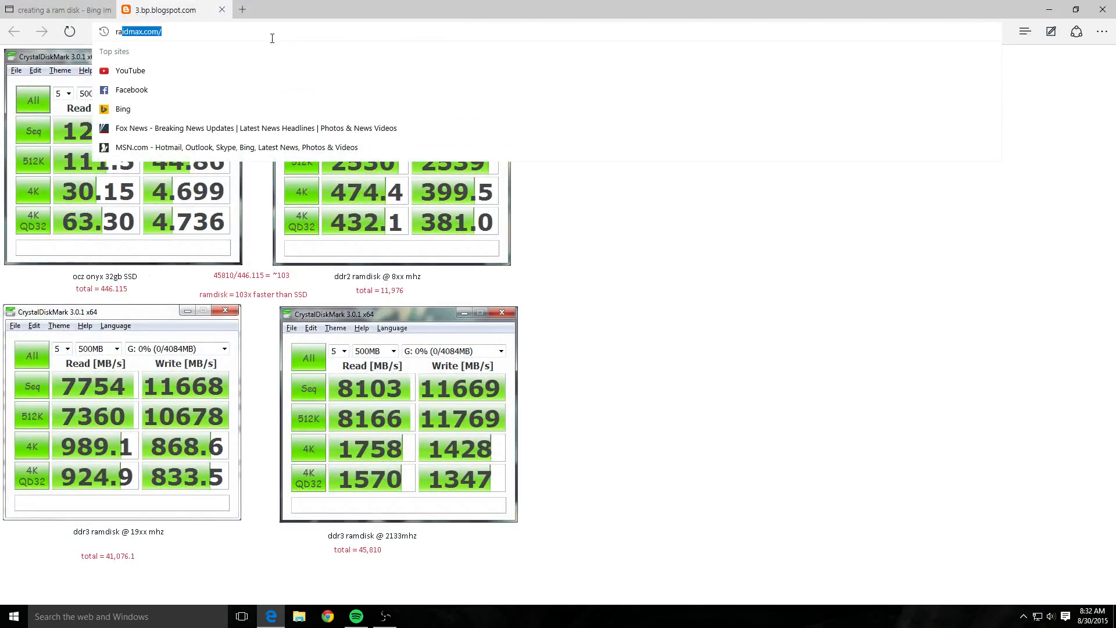
pyautogui.write('ramdisk')
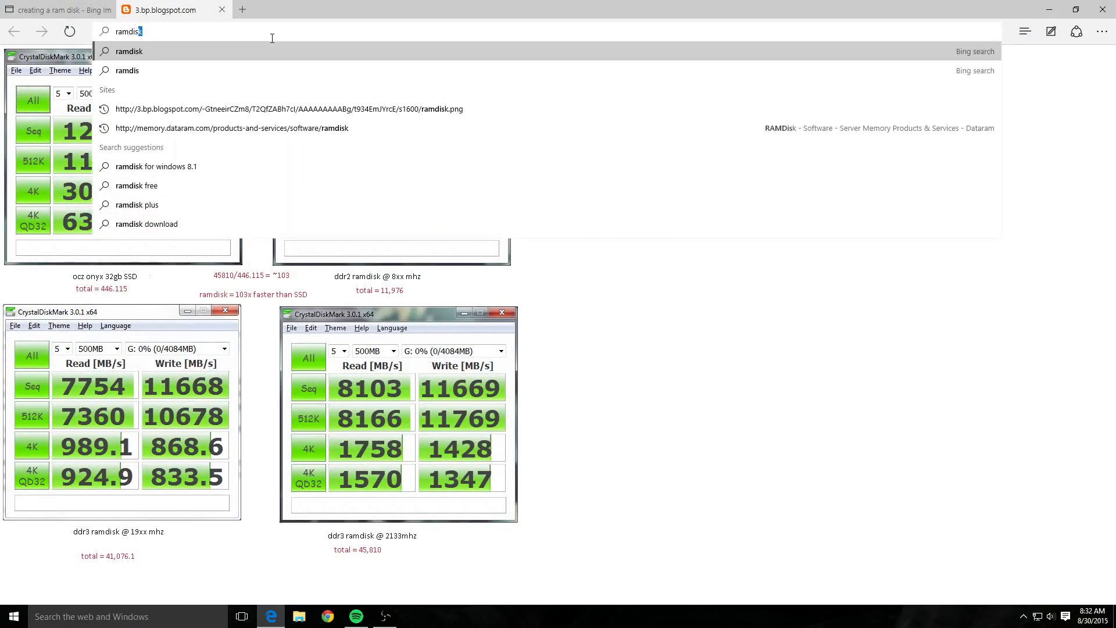
pyautogui.press('Enter')
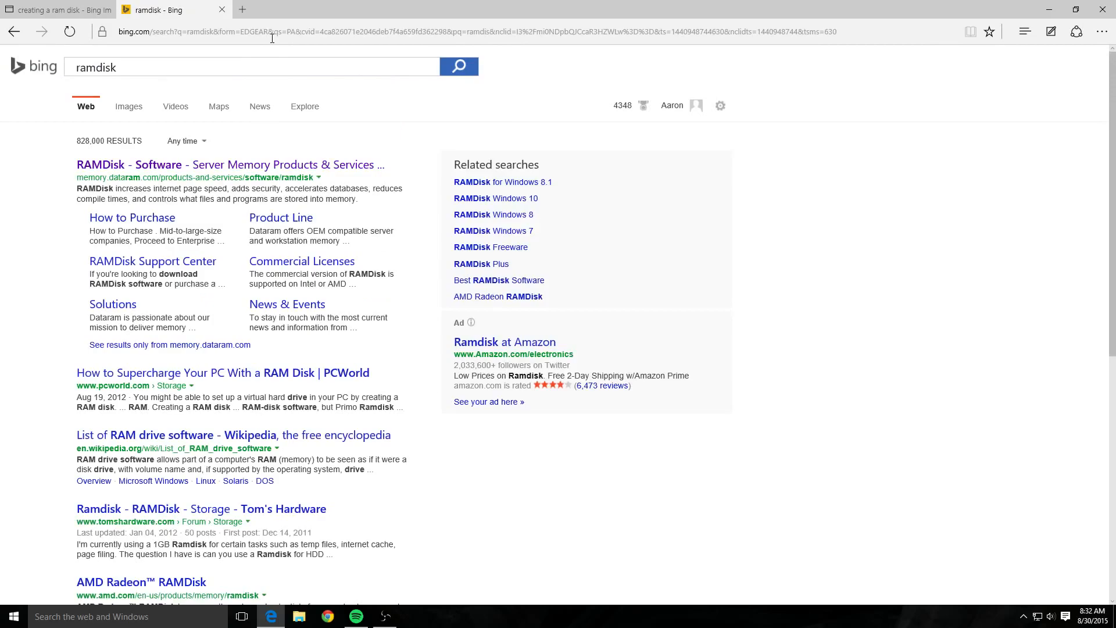
# - Open Dataram's RAMDisk result and scroll to the free RAMDisk Software offer
pyautogui.click(231, 164)
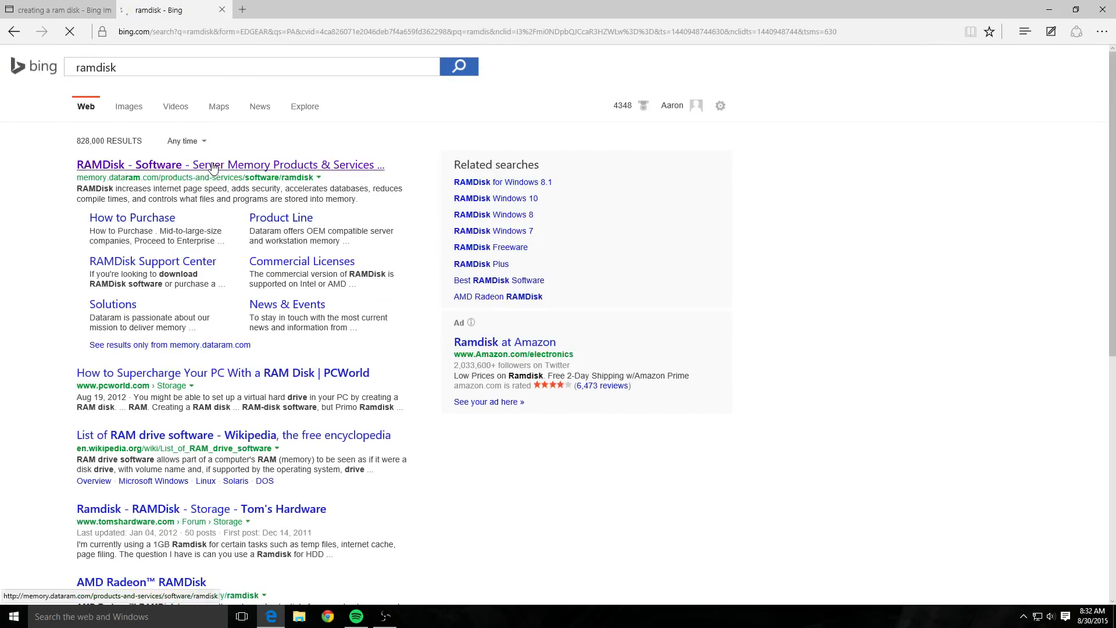
pyautogui.click(230, 163)
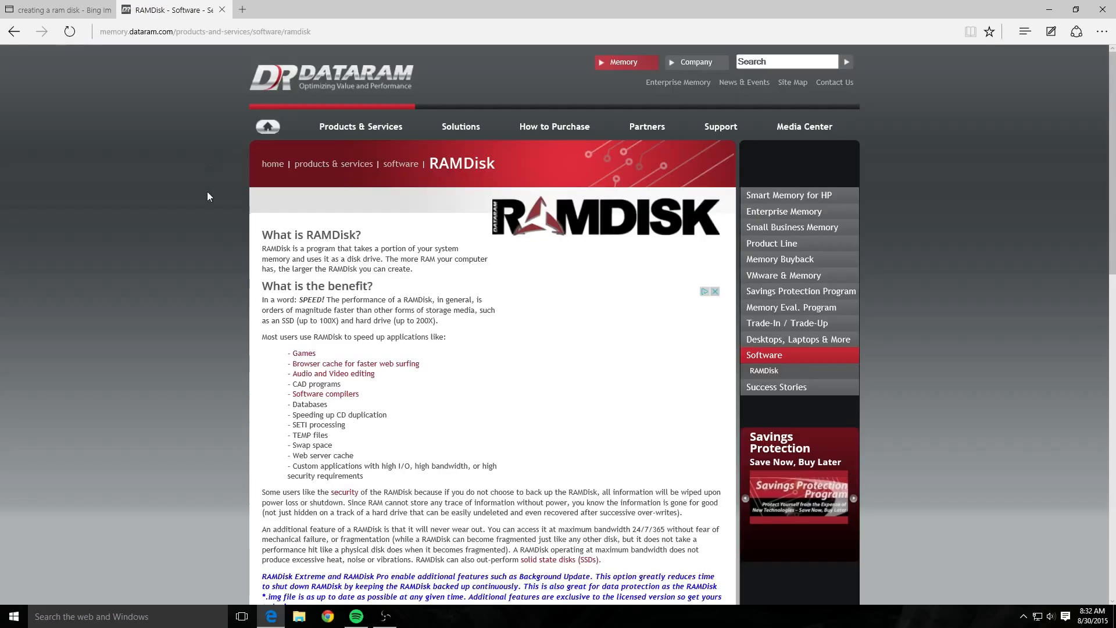
pyautogui.scroll(-3)
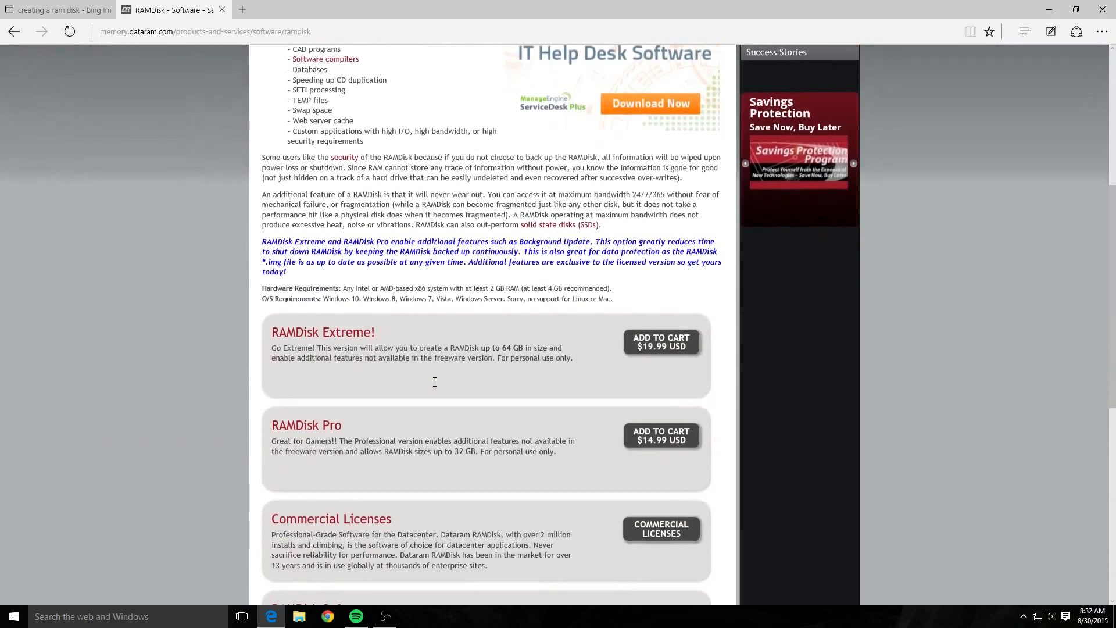
pyautogui.scroll(-3)
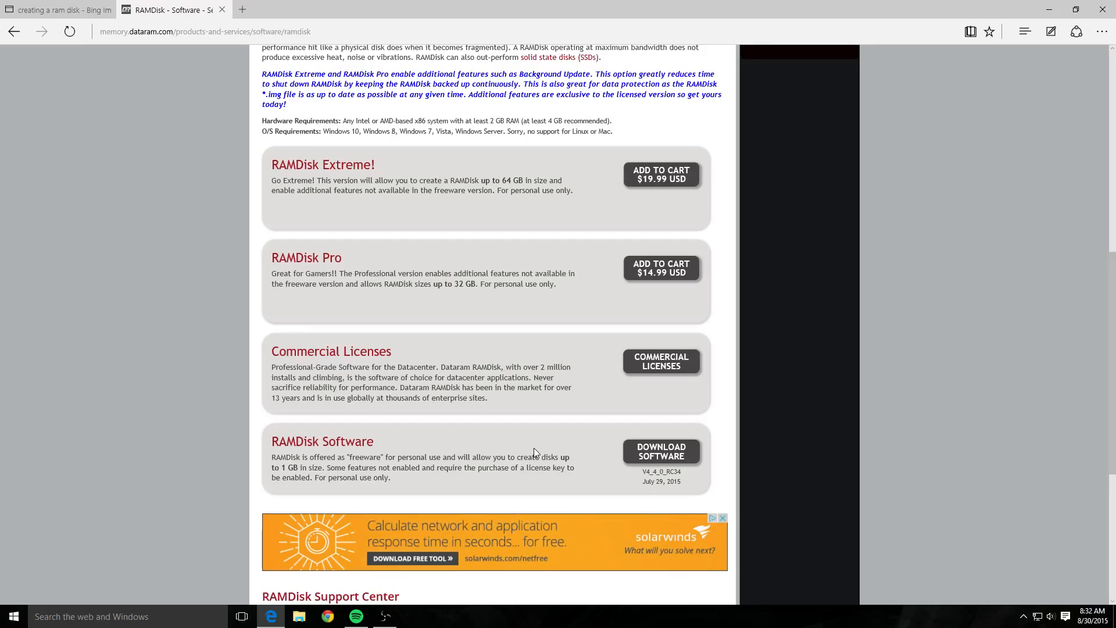
pyautogui.moveTo(661, 451)
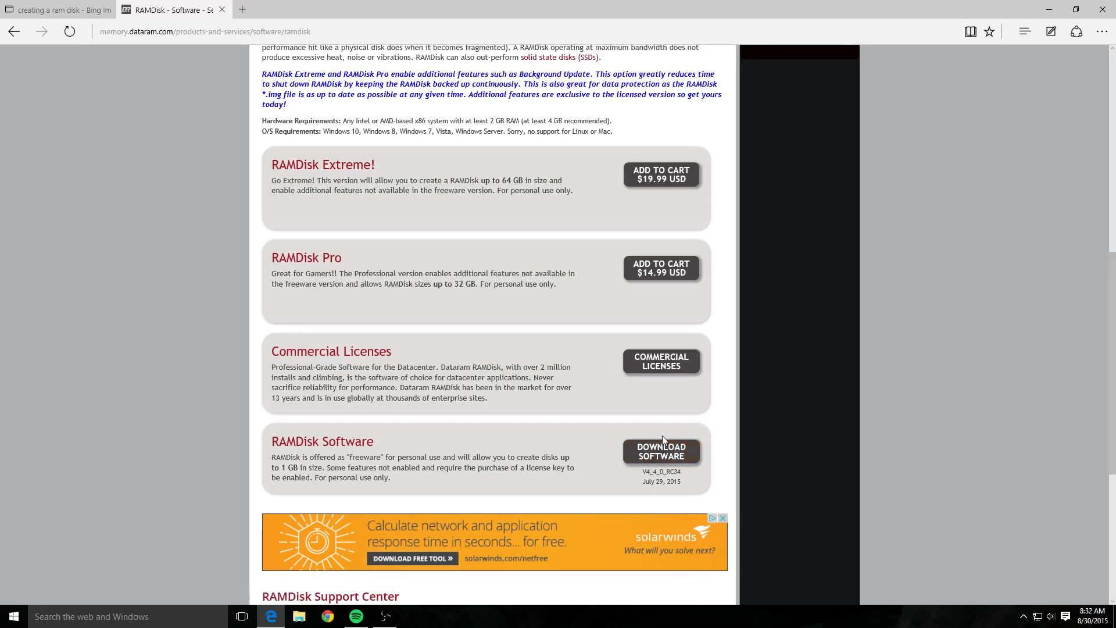
pyautogui.moveTo(660, 451)
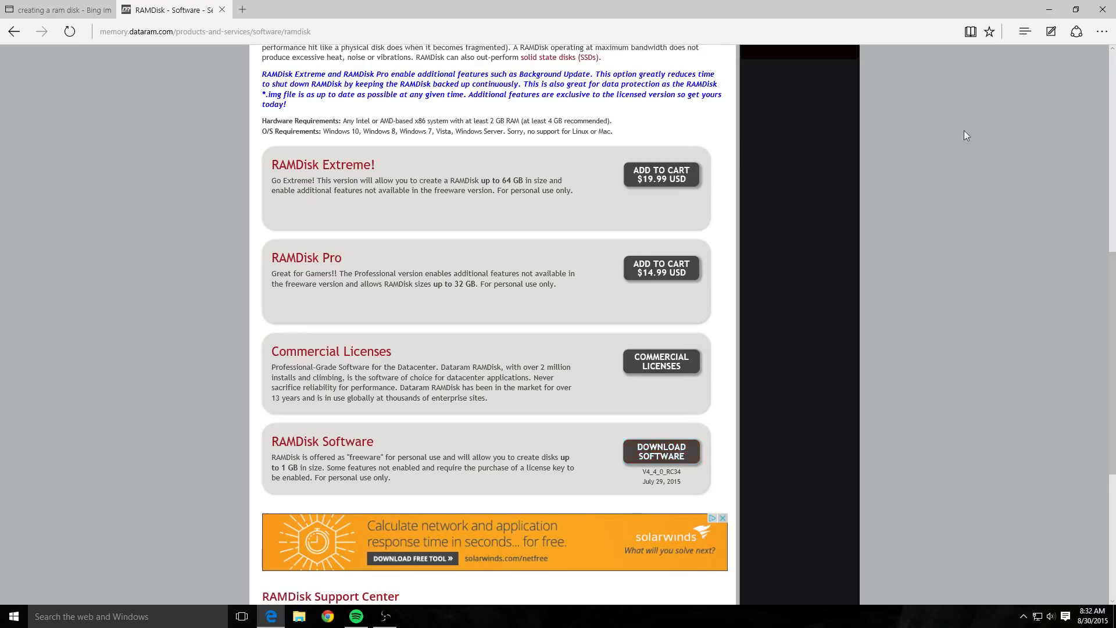
# - Download the free RAMDisk installer, run it, and dismiss the download notification
pyautogui.click(660, 451)
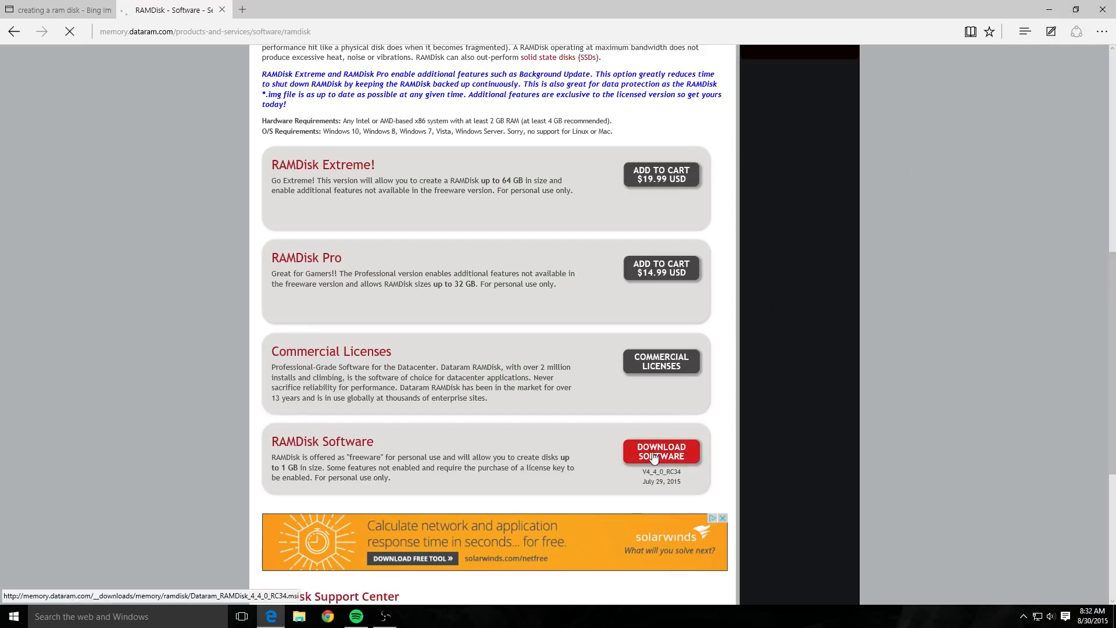
pyautogui.click(661, 451)
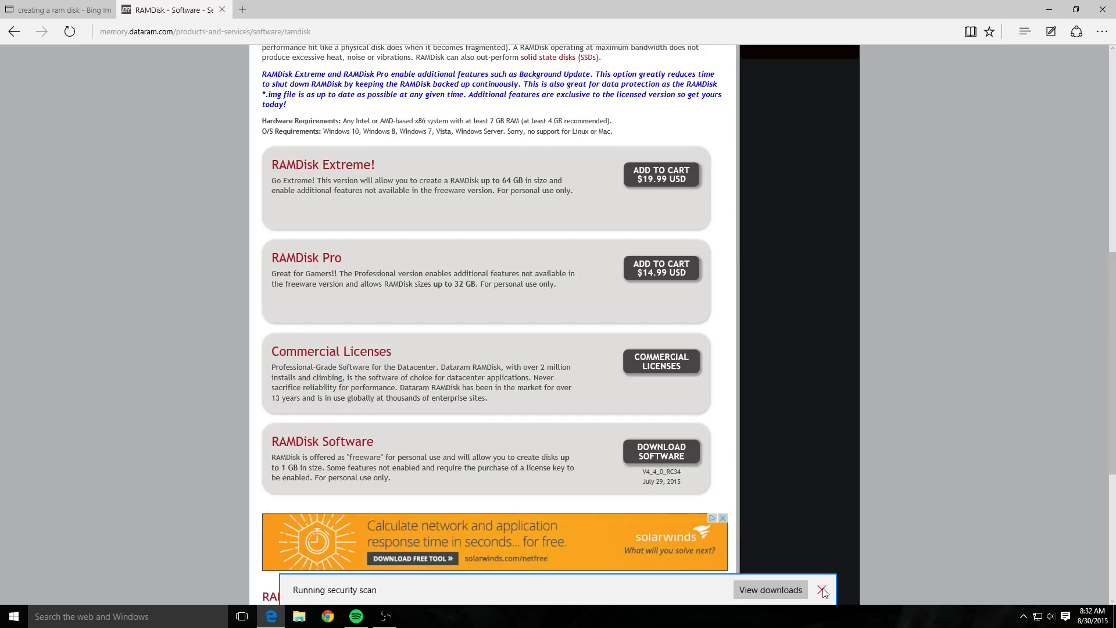
pyautogui.click(823, 589)
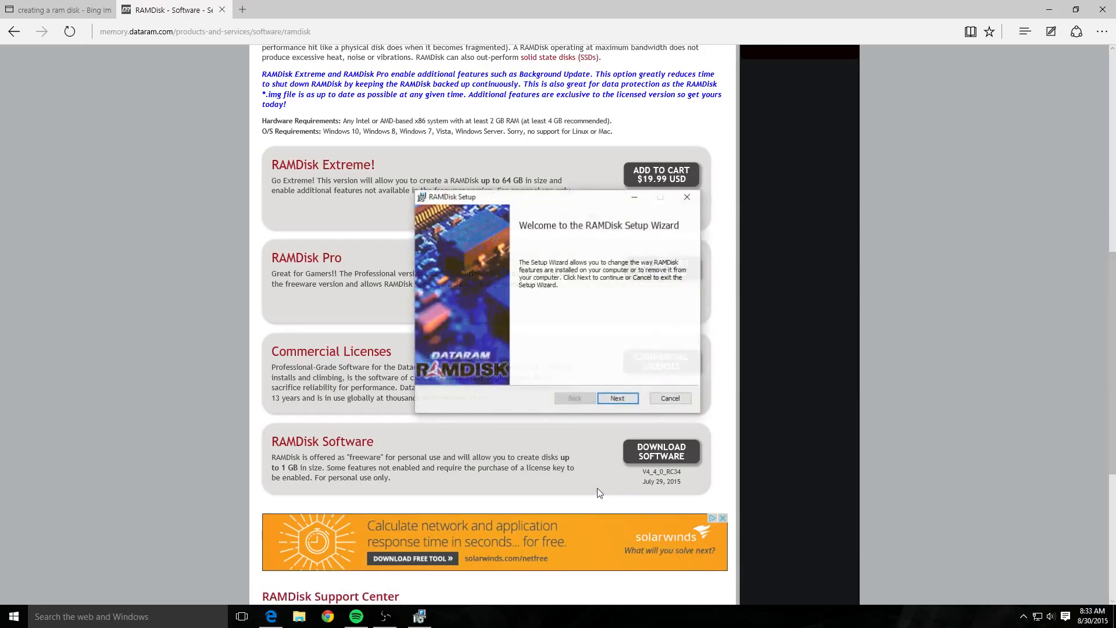
# - Cancel and finish the interrupted RAMDisk setup, then select the RAMDisk Configuration shortcut
pyautogui.click(616, 398)
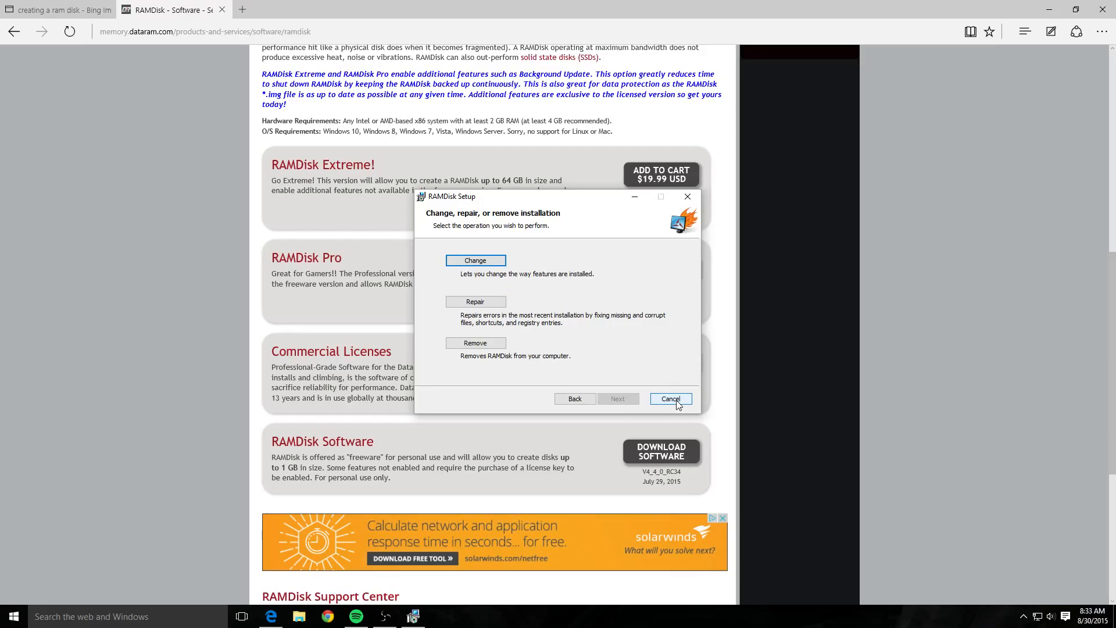
pyautogui.click(669, 398)
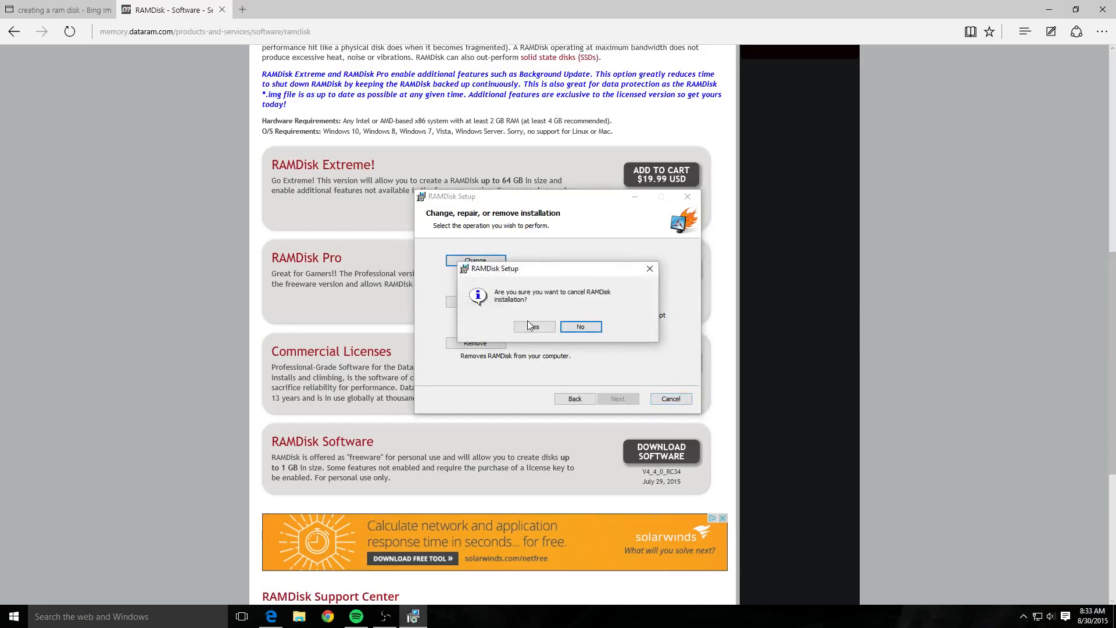
pyautogui.click(533, 326)
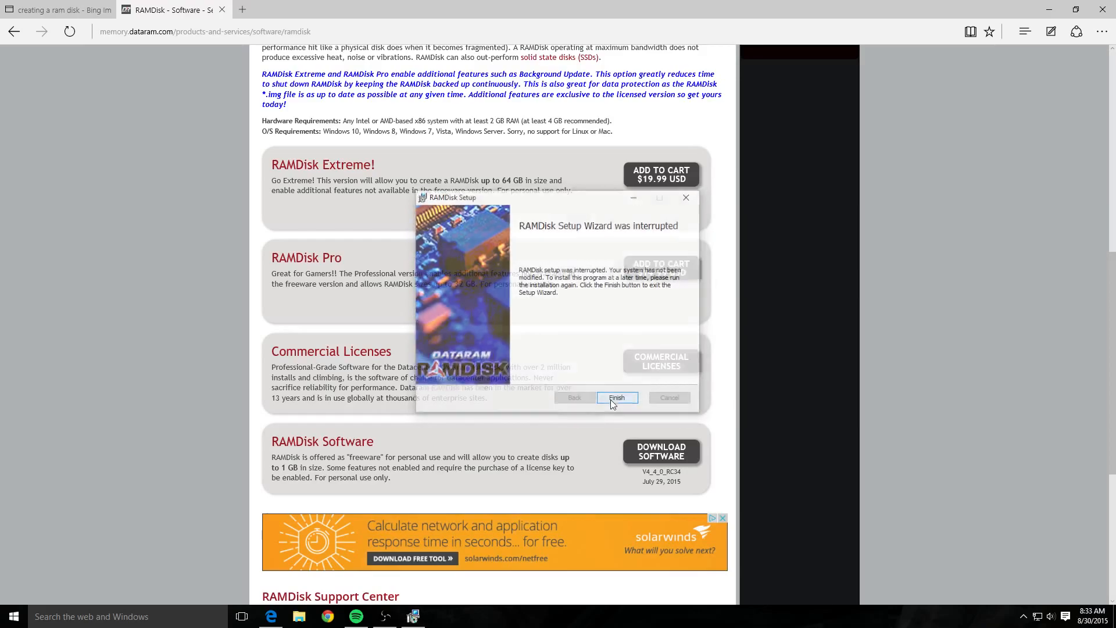
pyautogui.click(616, 397)
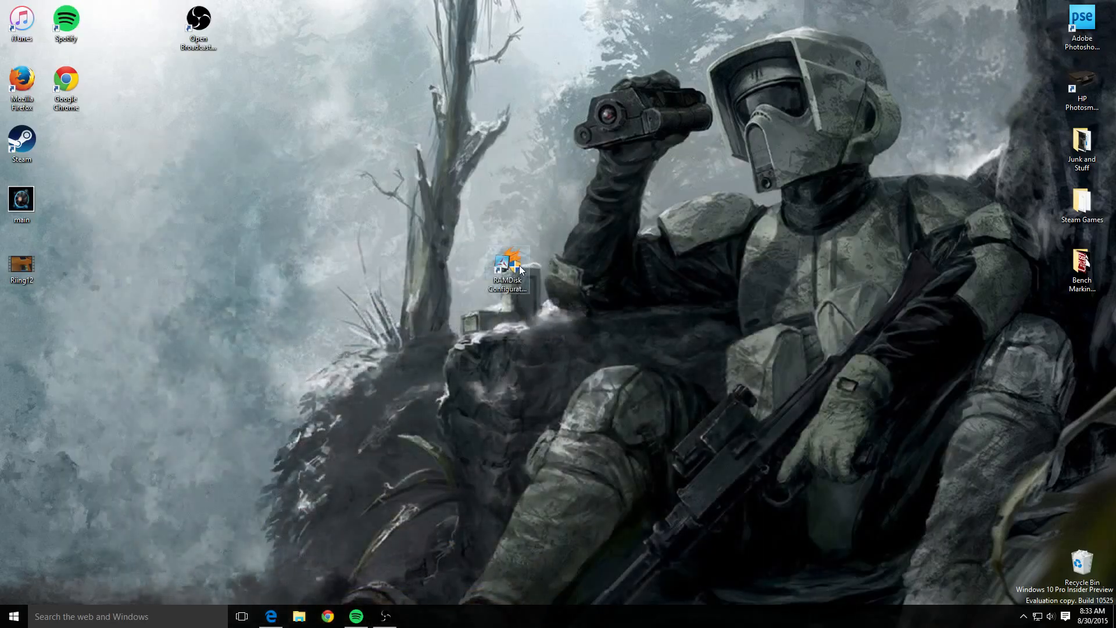
pyautogui.click(507, 272)
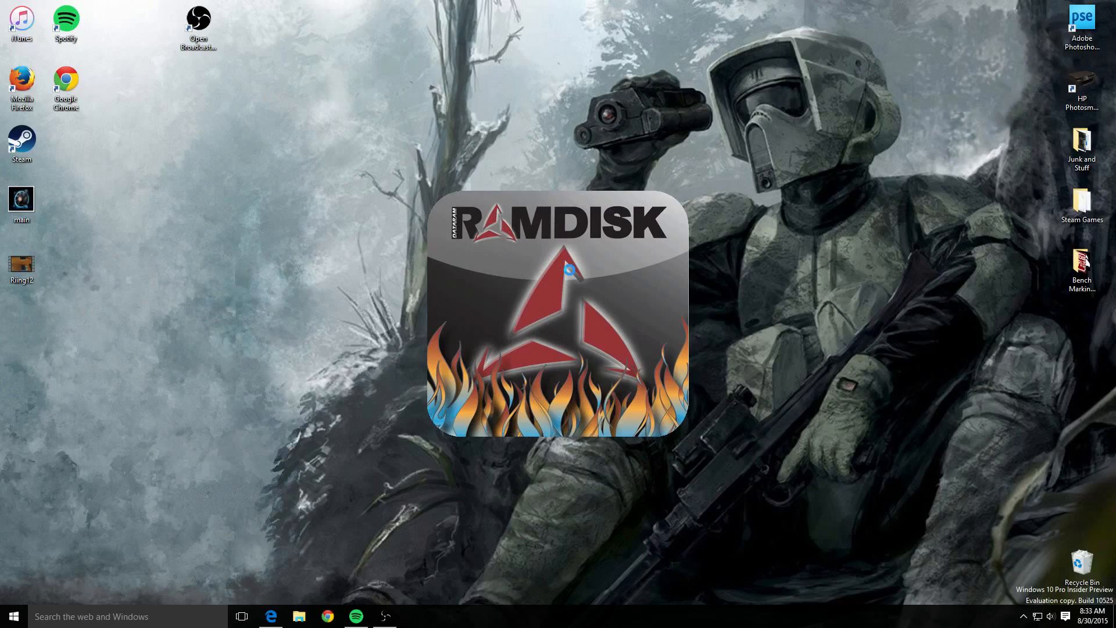
# - Launch RAMDisk Configuration showing a 1023 MB disk loaded from C:\RAMDisk.img
pyautogui.doubleClick(557, 272)
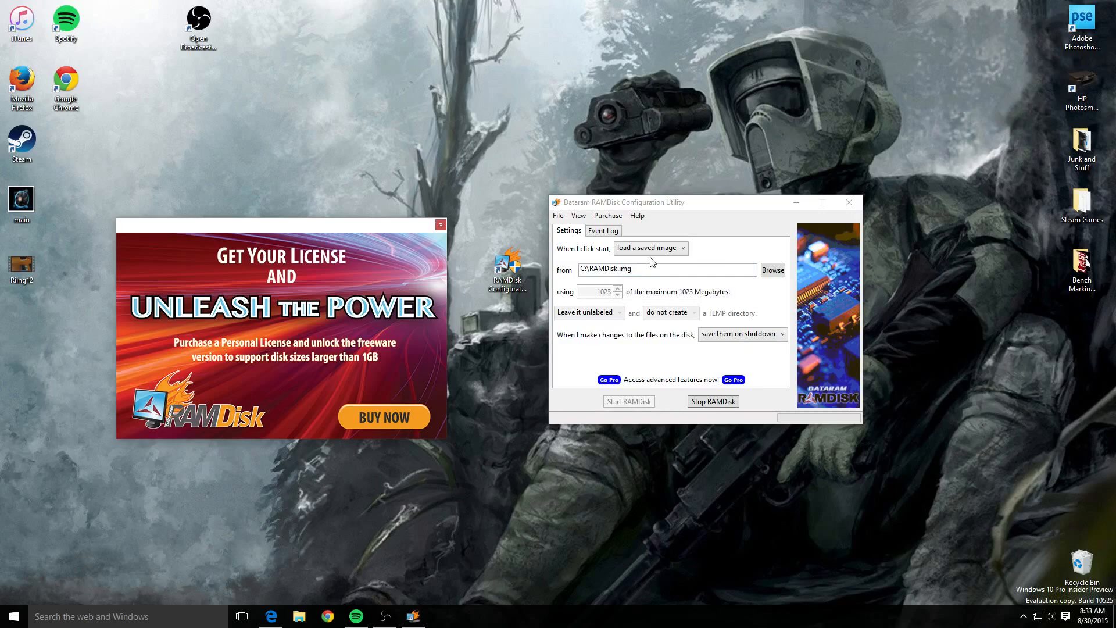
pyautogui.moveTo(626, 326)
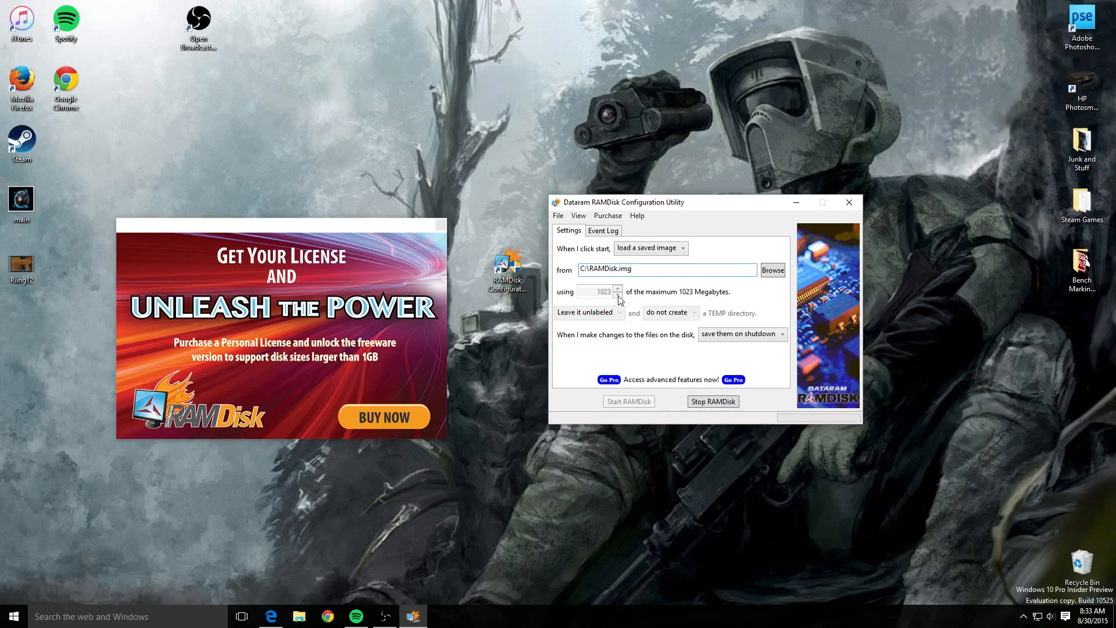
pyautogui.moveTo(604, 322)
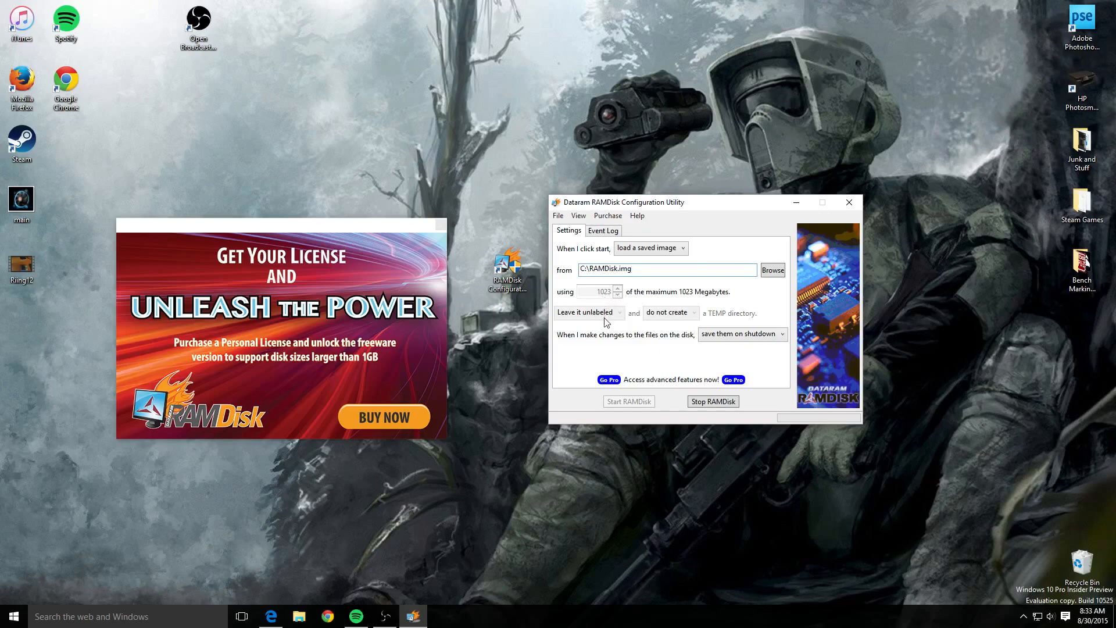
pyautogui.click(667, 269)
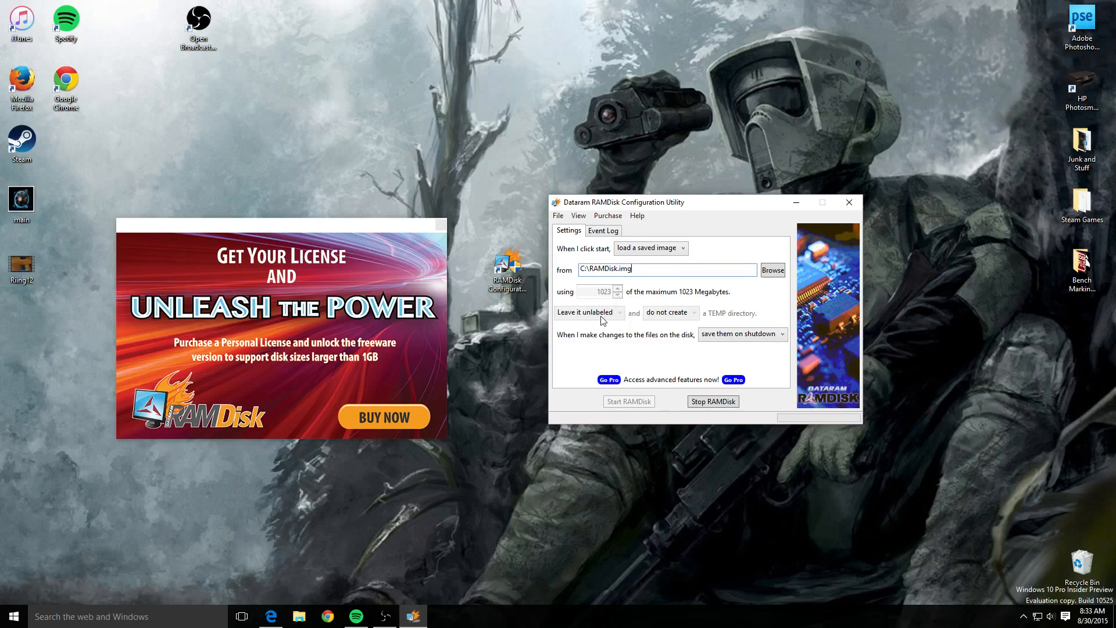
pyautogui.moveTo(594, 325)
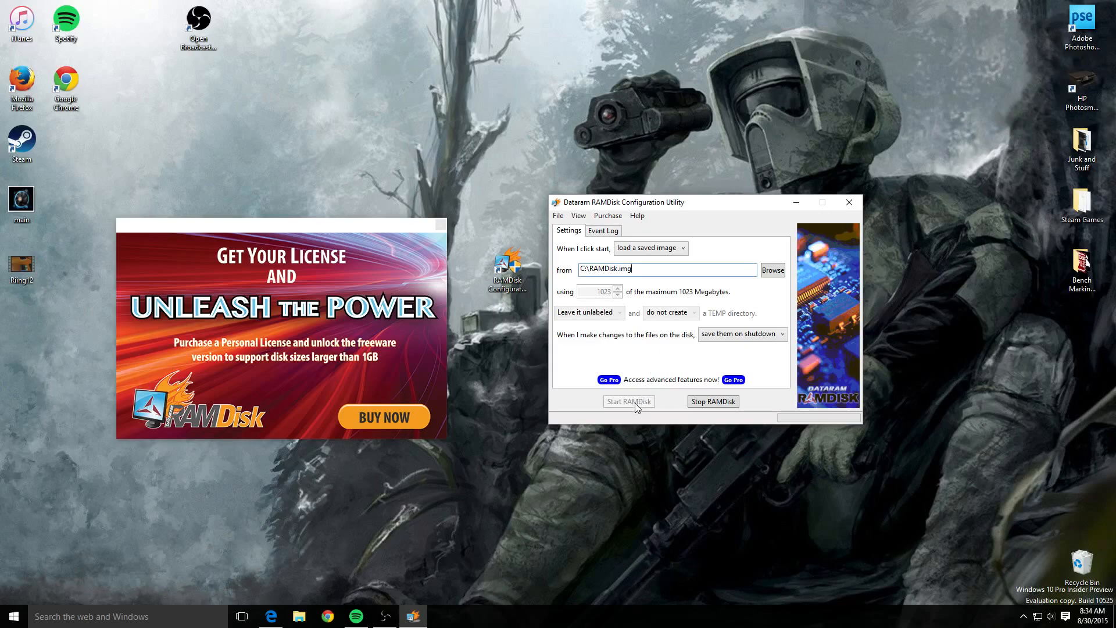
pyautogui.moveTo(613, 358)
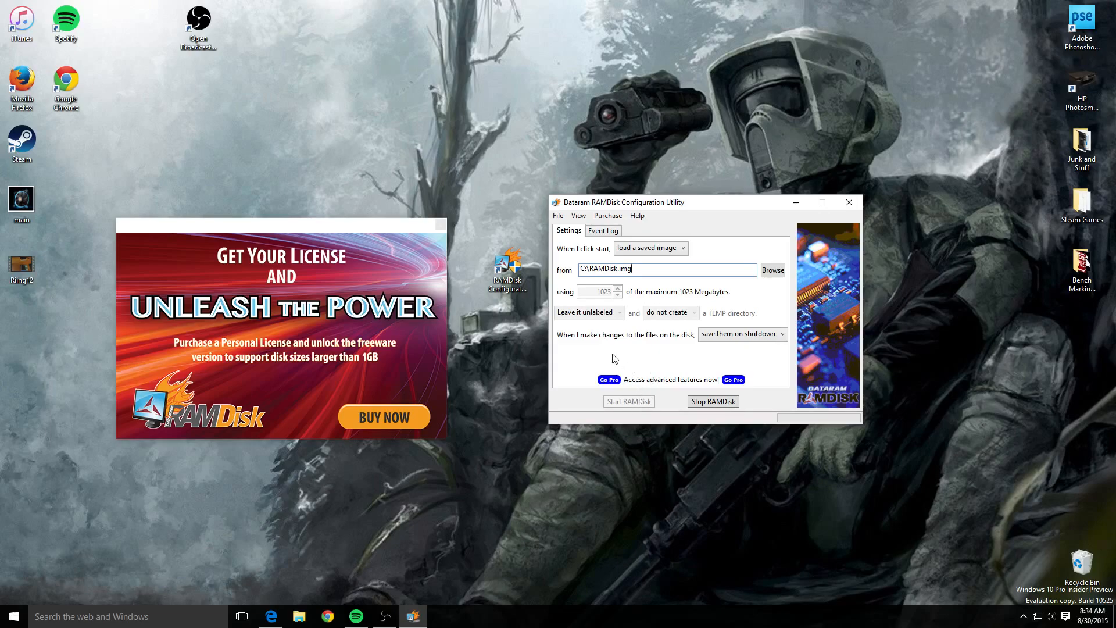
pyautogui.moveTo(592, 351)
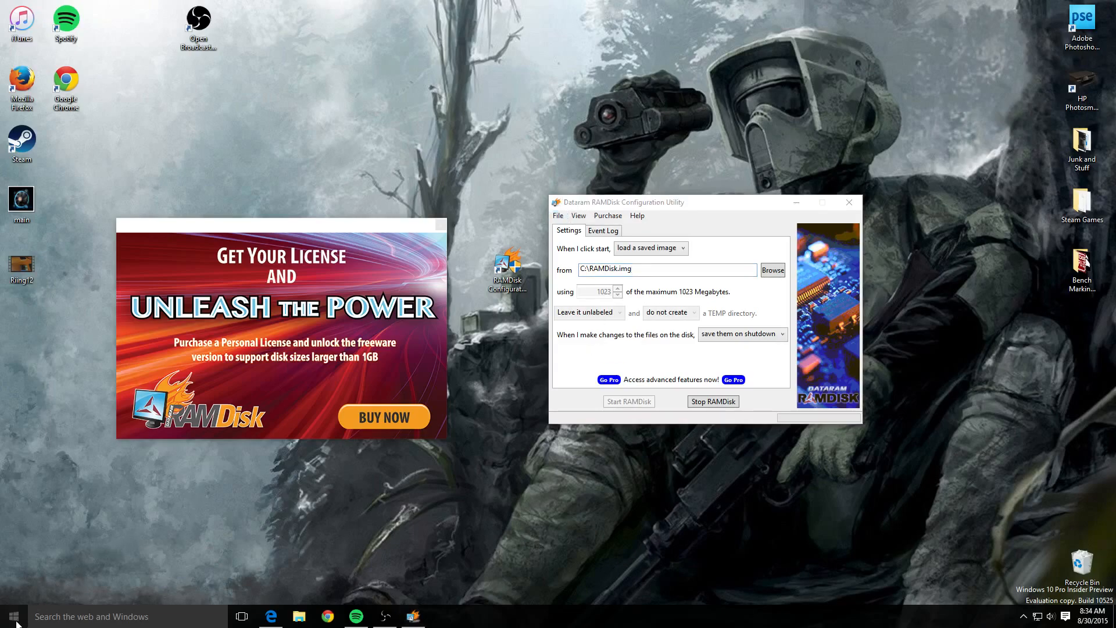
# - Open File Explorer to This PC and select the new Local Disk (F:) drive
pyautogui.click(13, 616)
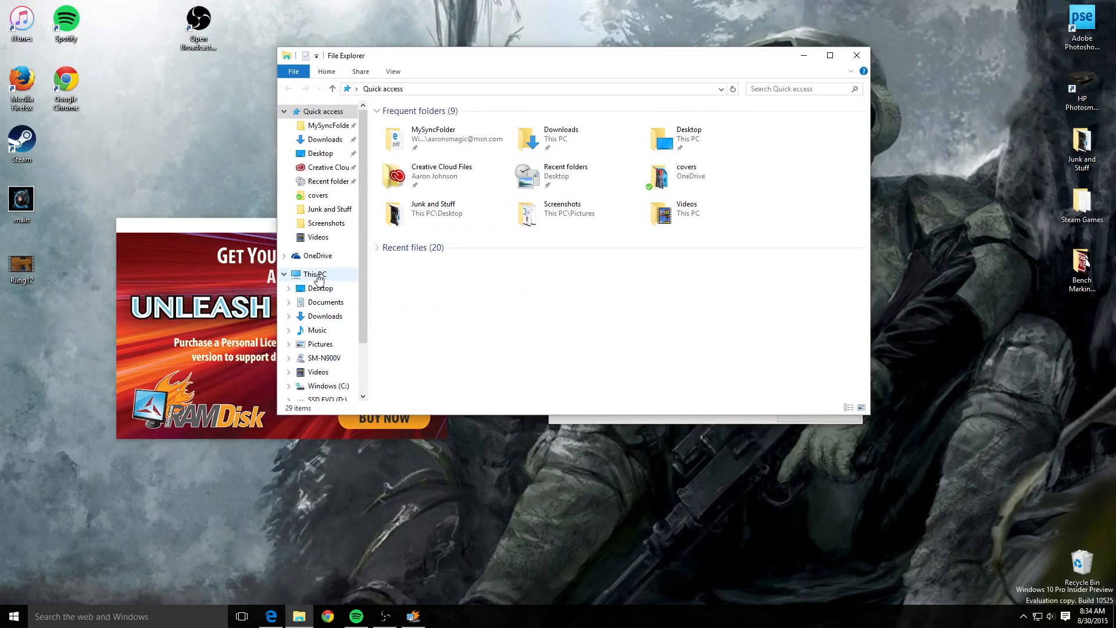
pyautogui.click(316, 275)
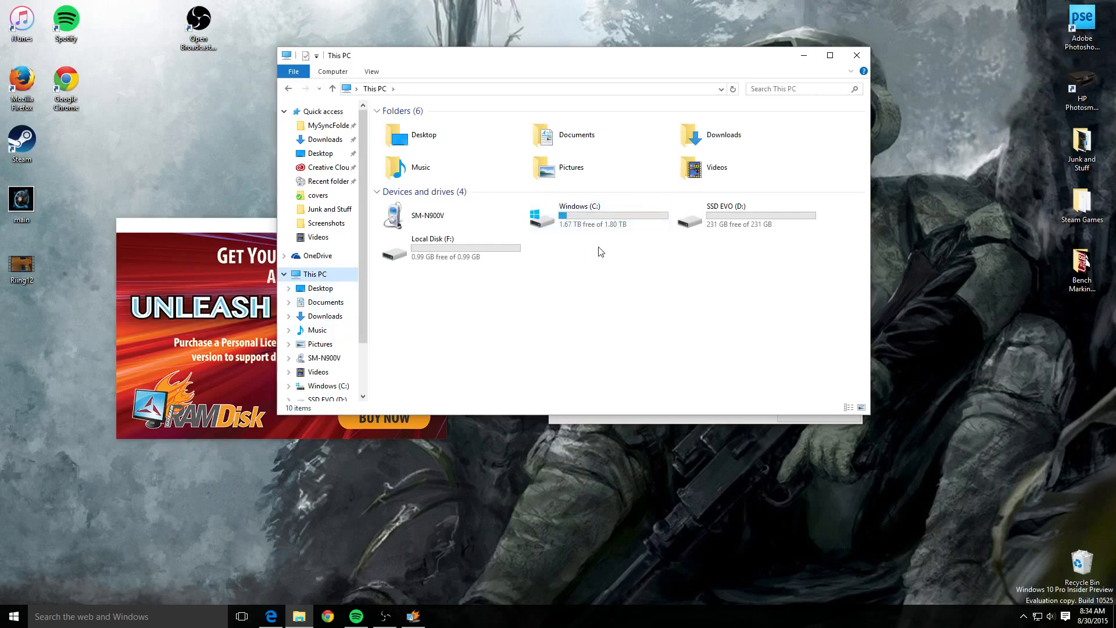
pyautogui.click(432, 246)
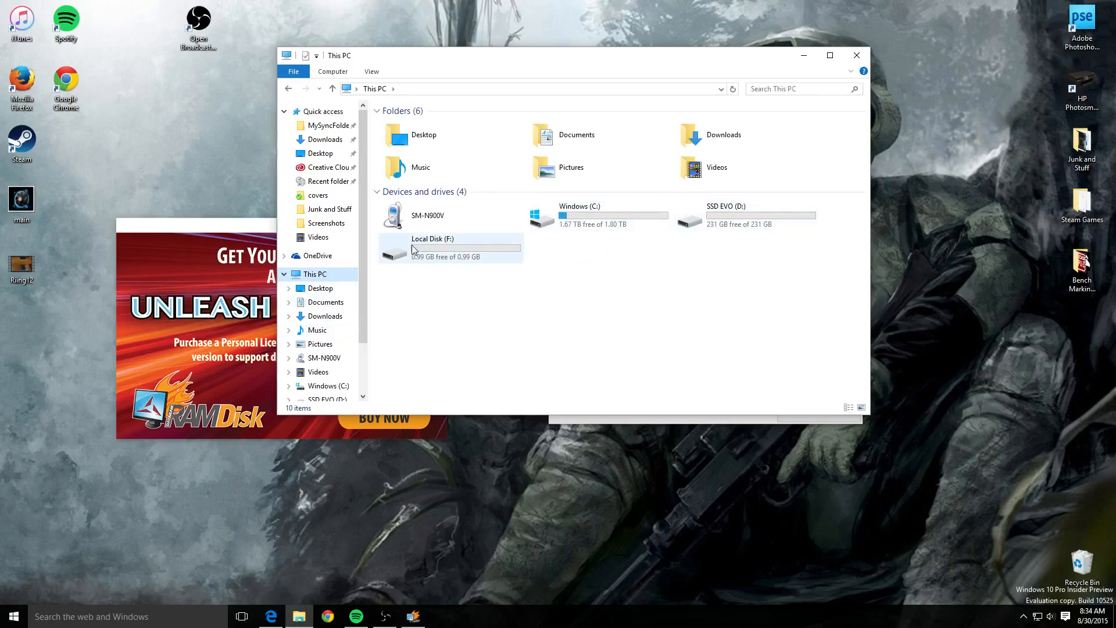
pyautogui.click(432, 248)
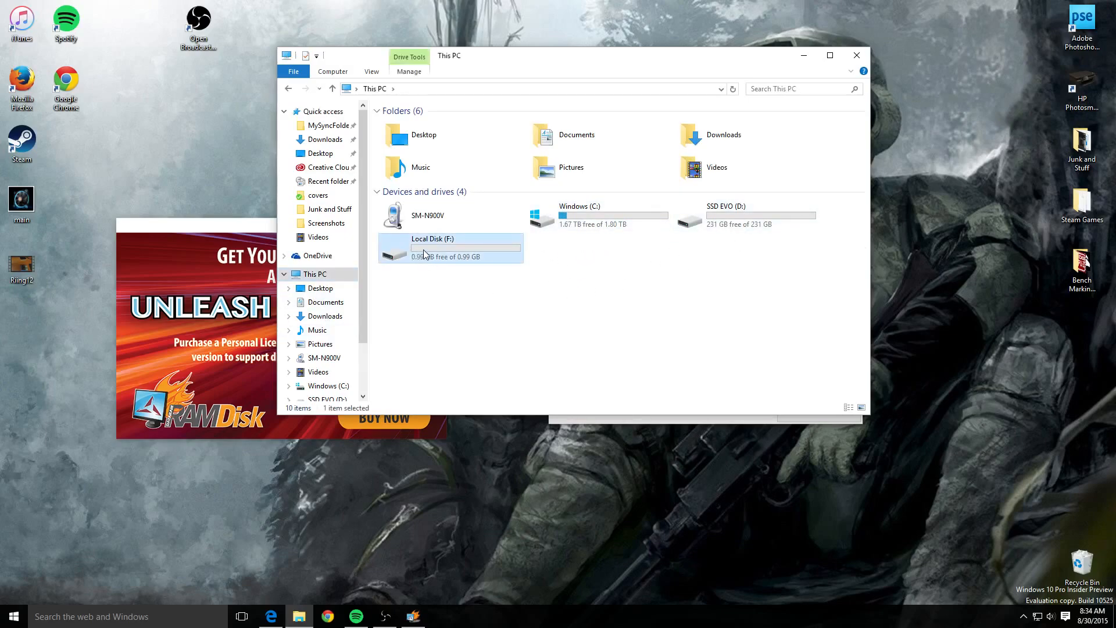
# - Rename Local Disk (F:) to 'RAM DISK' via the right-click Rename option
pyautogui.rightClick(423, 247)
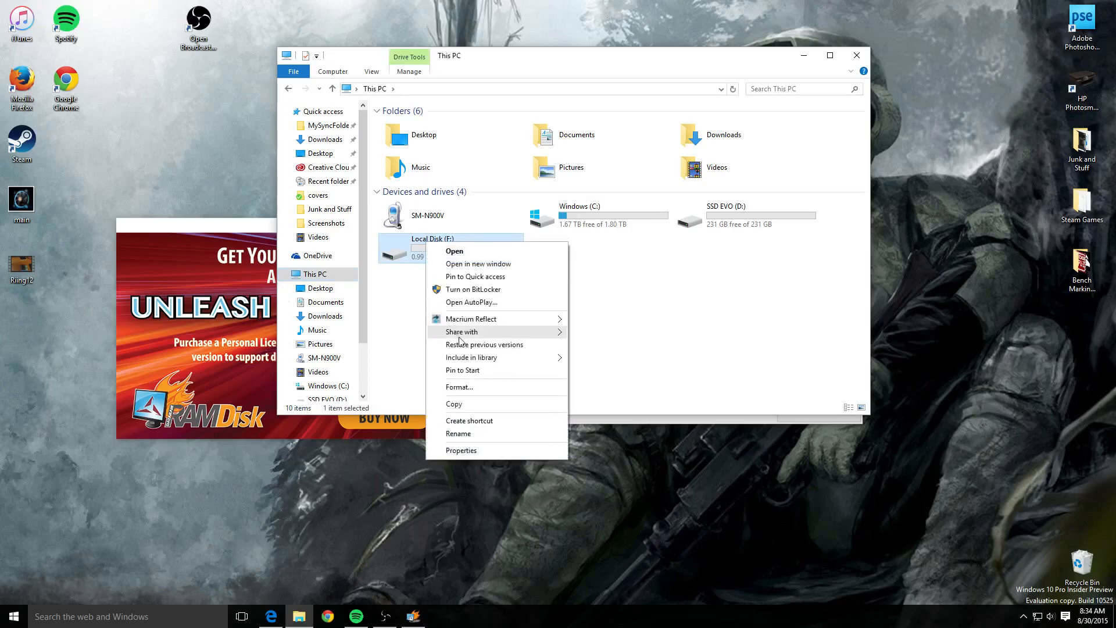
pyautogui.click(458, 433)
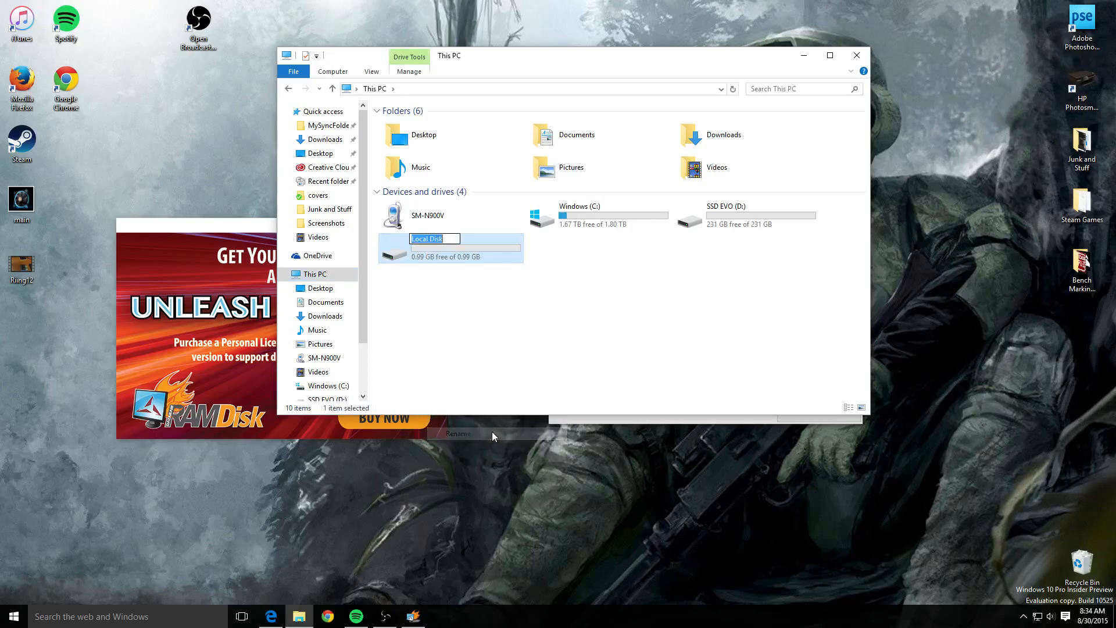
pyautogui.write('RA')
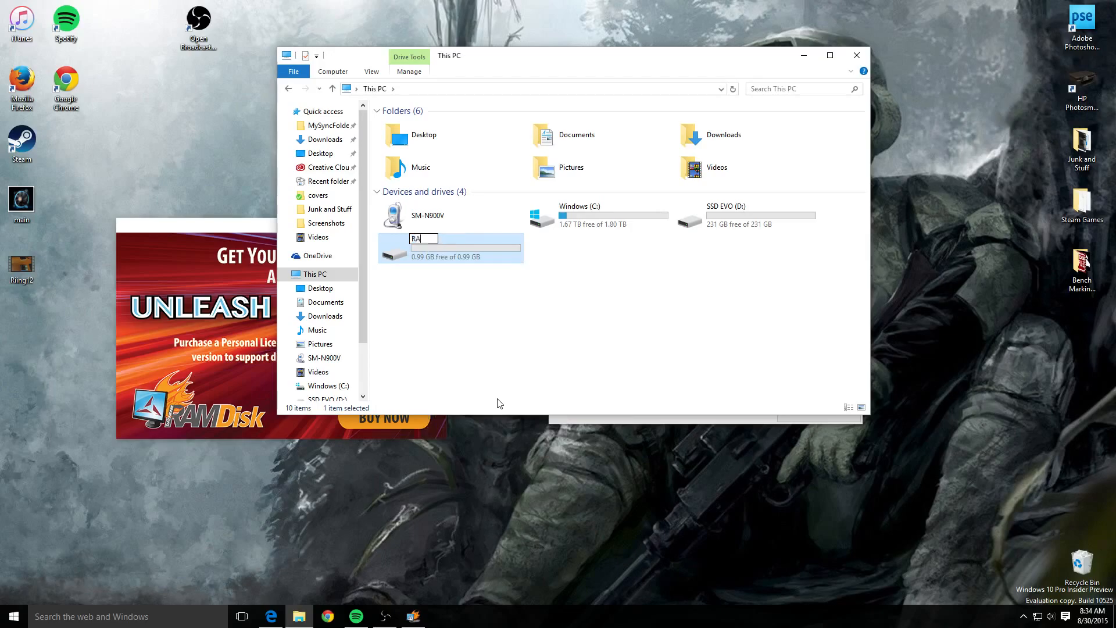
pyautogui.write('M')
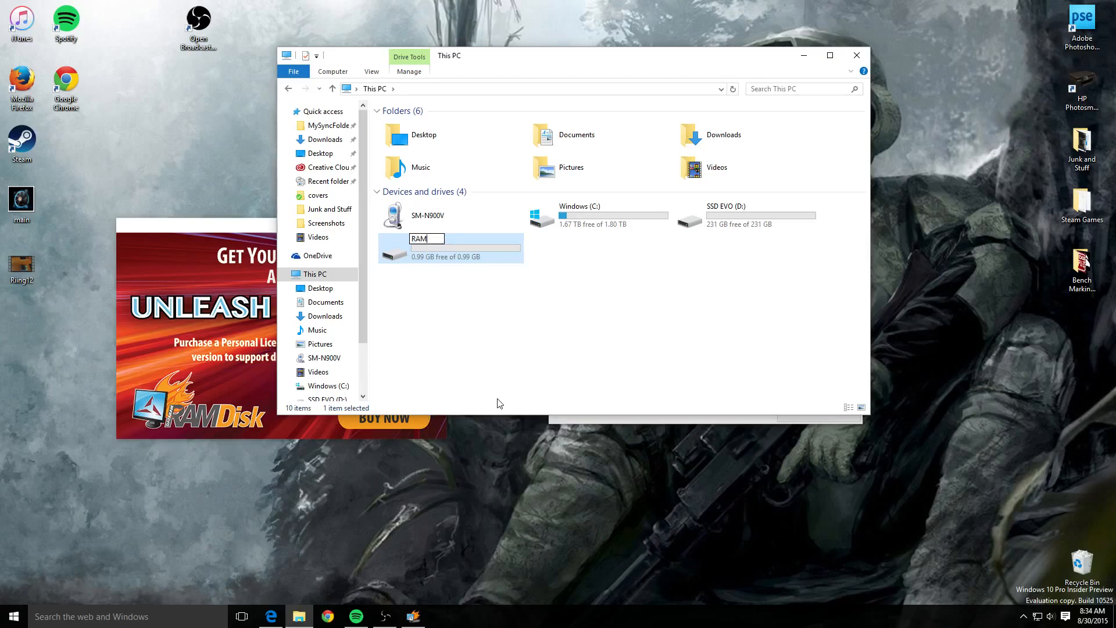
pyautogui.write('D')
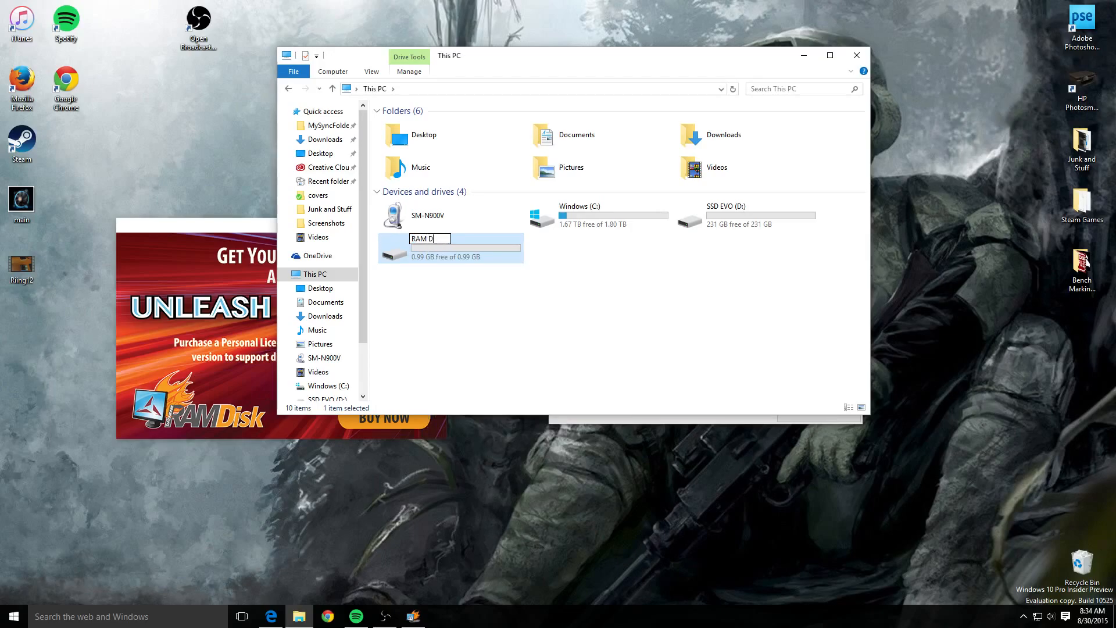
pyautogui.write('ISK (F:')
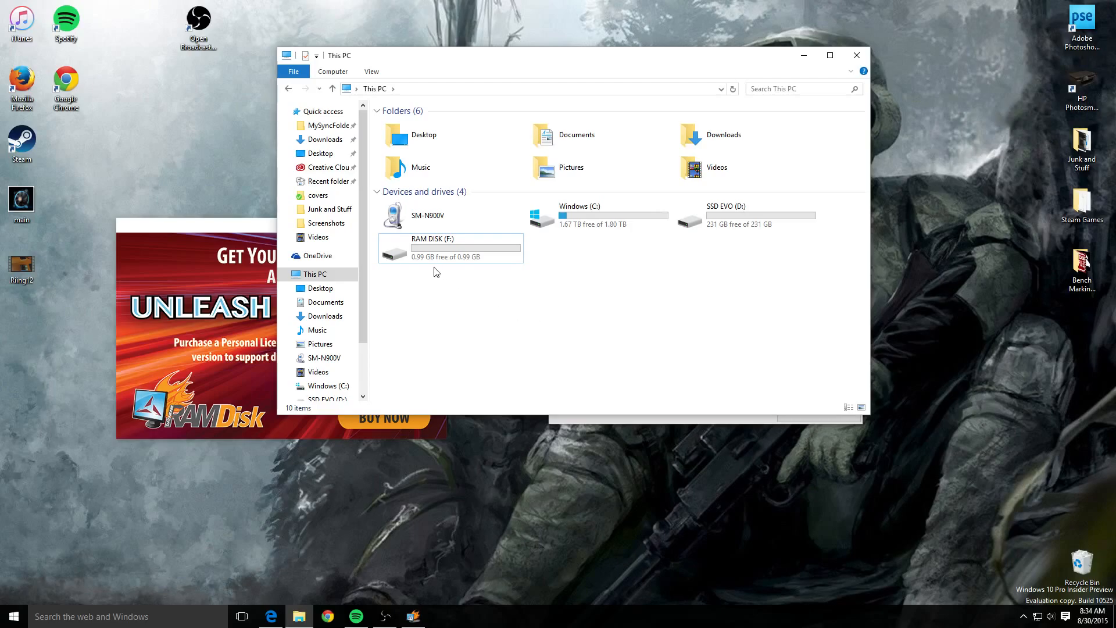
pyautogui.moveTo(563, 426)
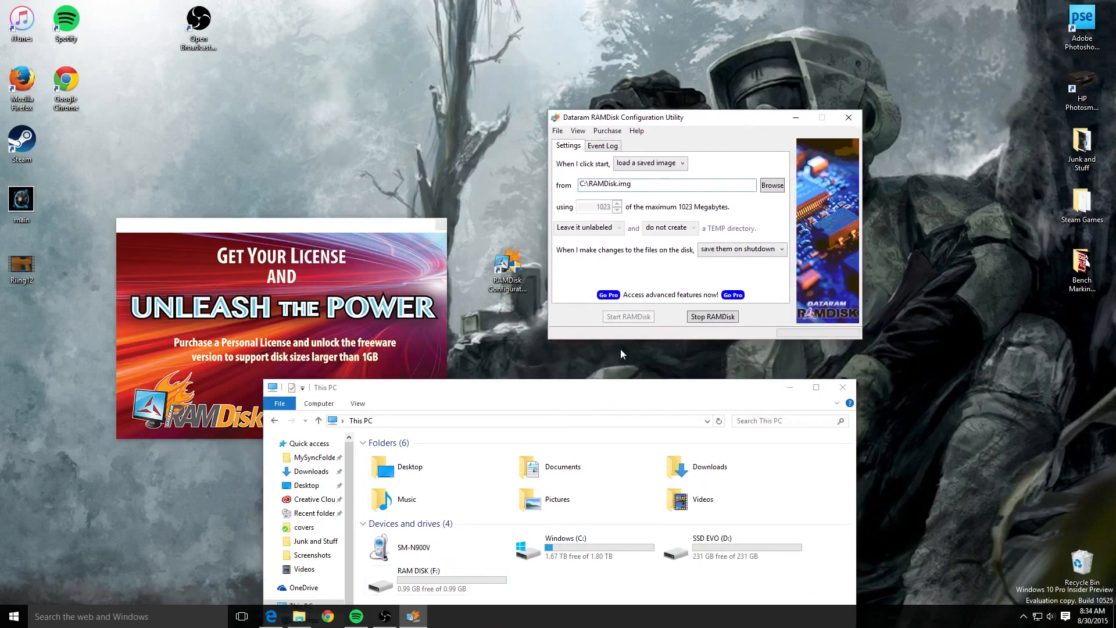
# - Drag the This PC window higher so RAM DISK (F:) and the RAMDisk utility both show
pyautogui.moveTo(570, 388); pyautogui.dragTo(537, 212)
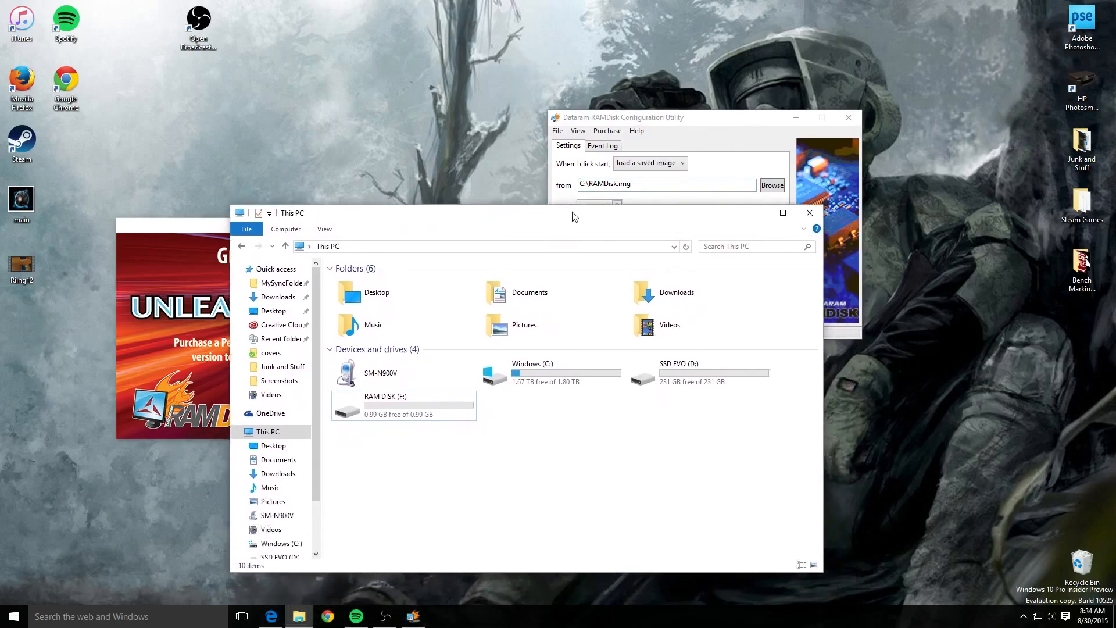
pyautogui.moveTo(298, 617)
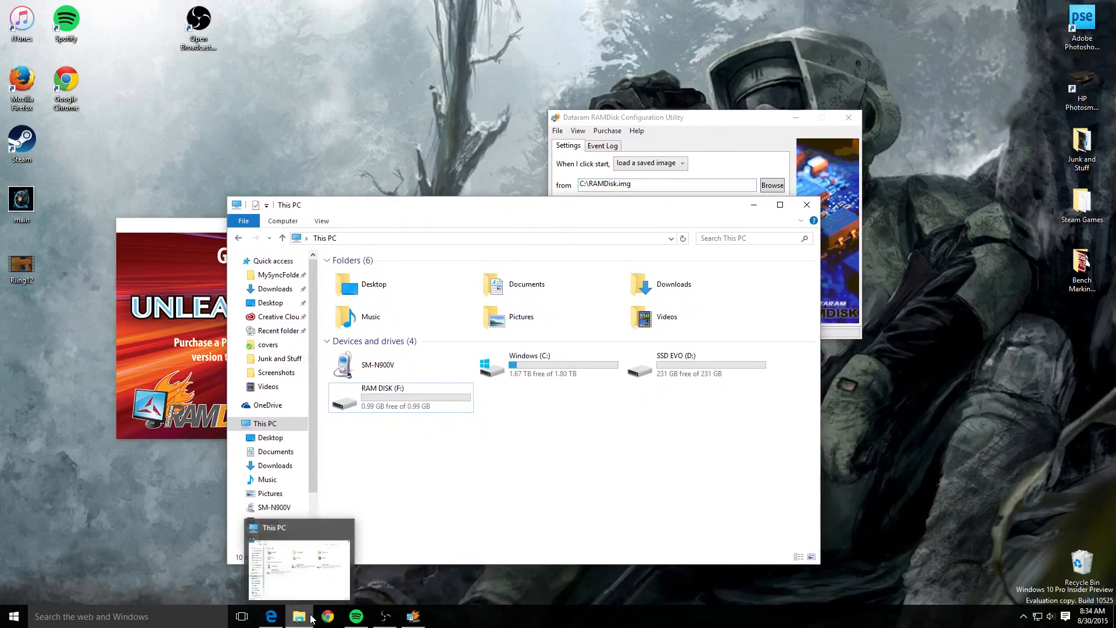
pyautogui.click(377, 364)
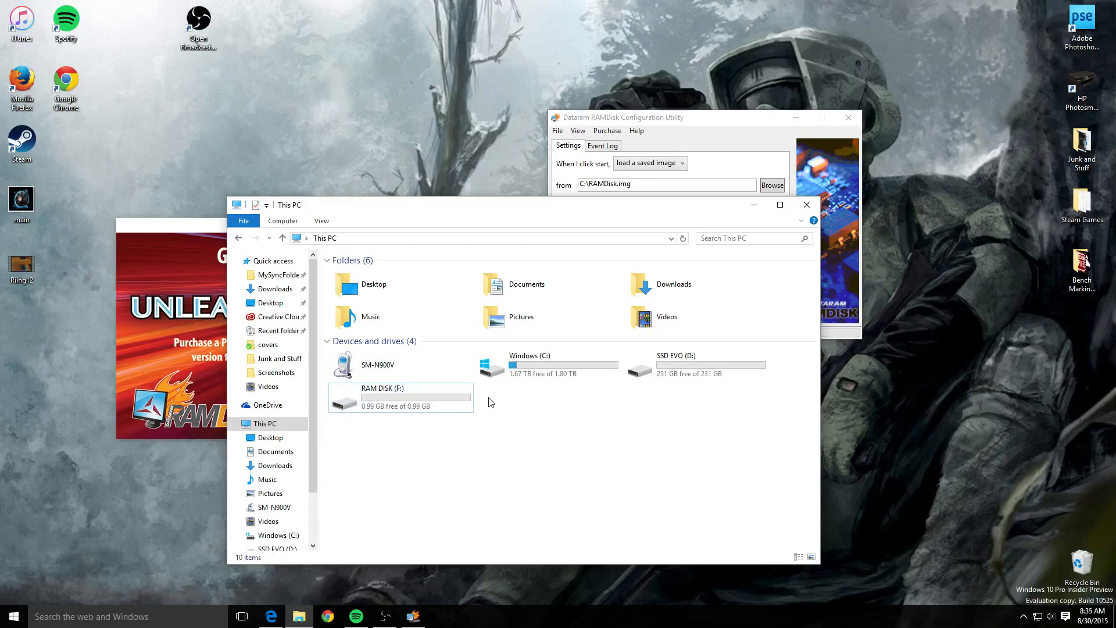
pyautogui.moveTo(509, 190)
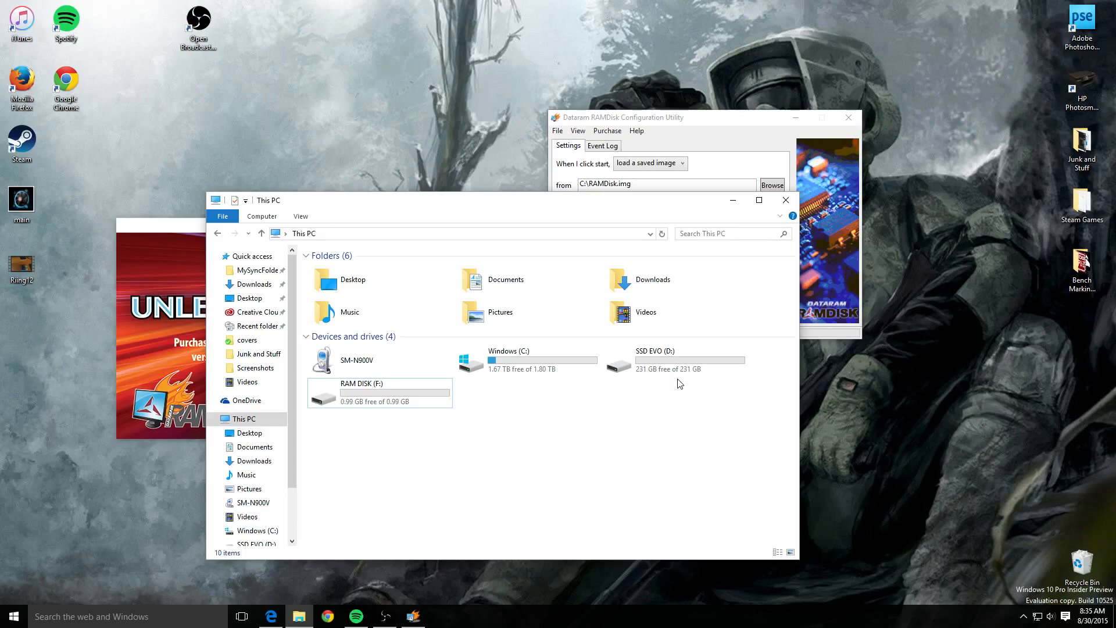
pyautogui.moveTo(557, 476)
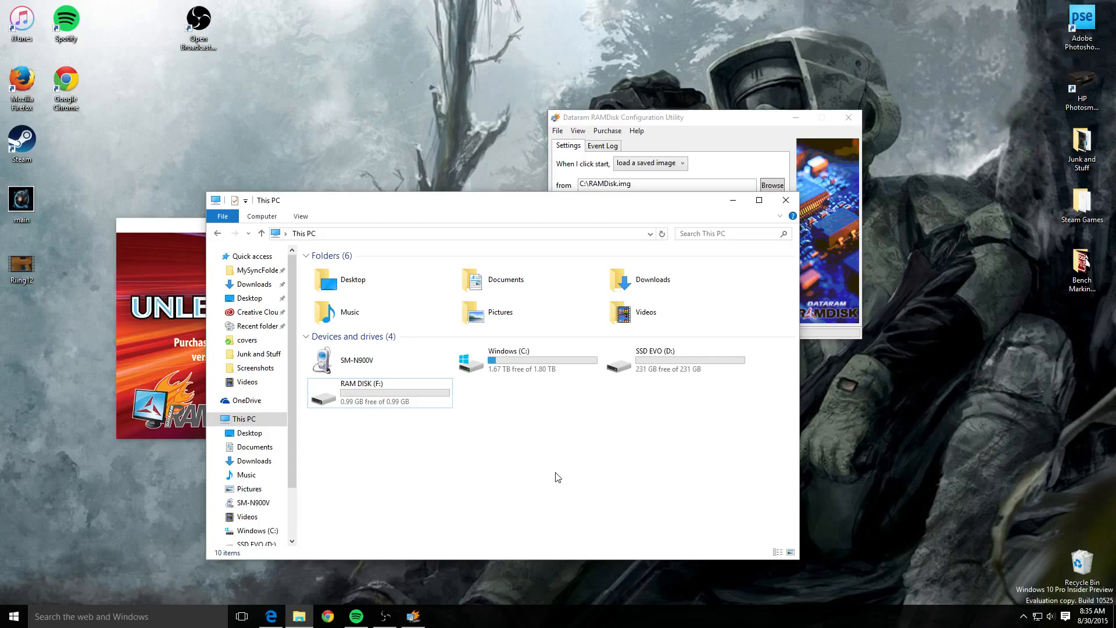
pyautogui.moveTo(645, 122)
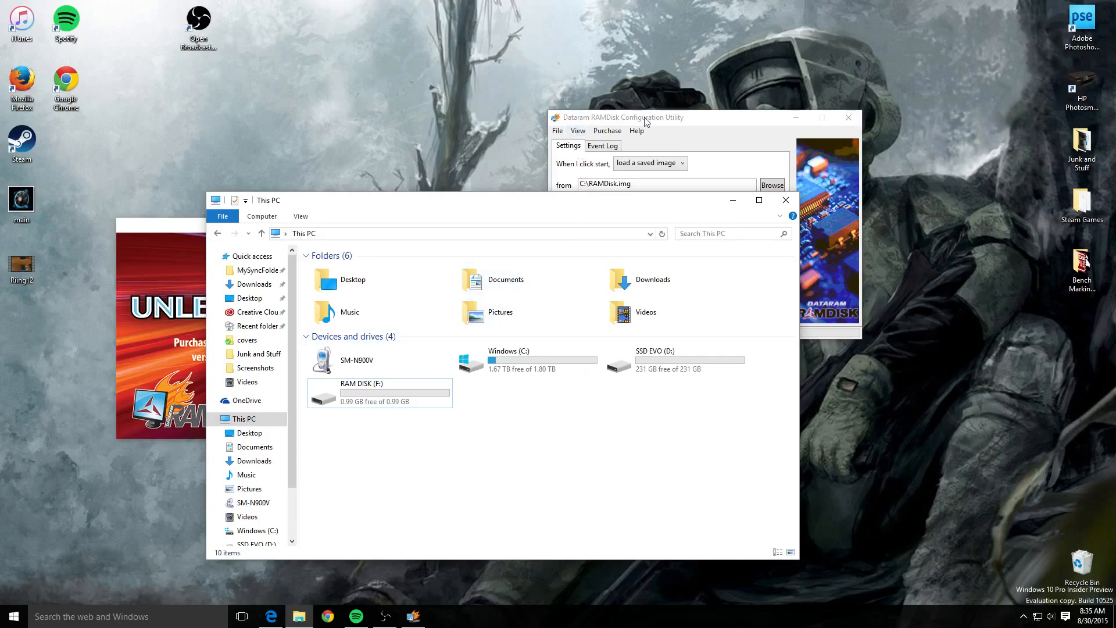